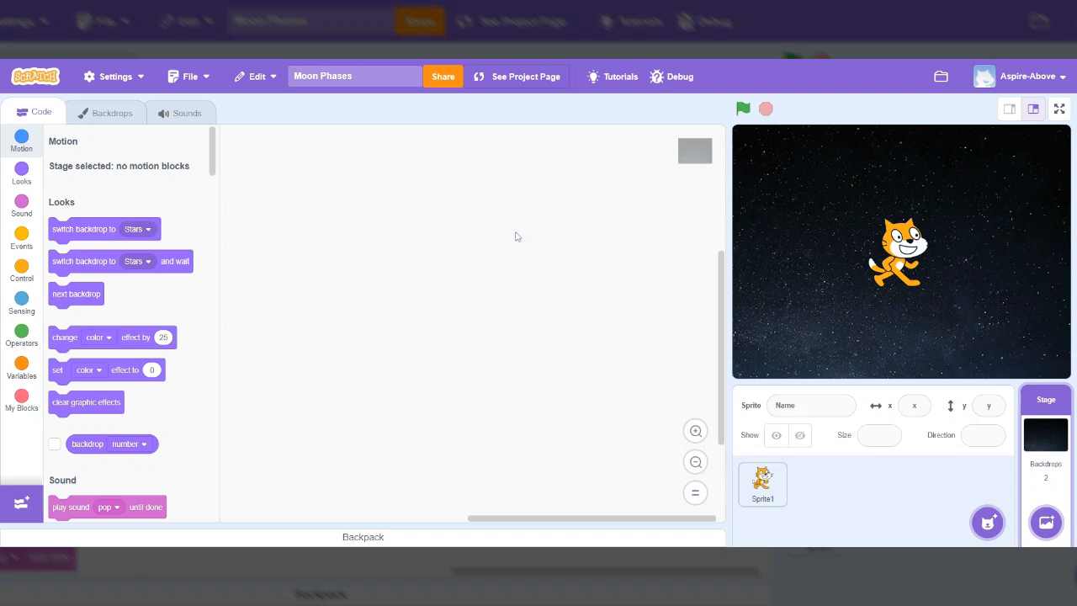
{"action": "mouse_move", "coordinate": [739, 293]}
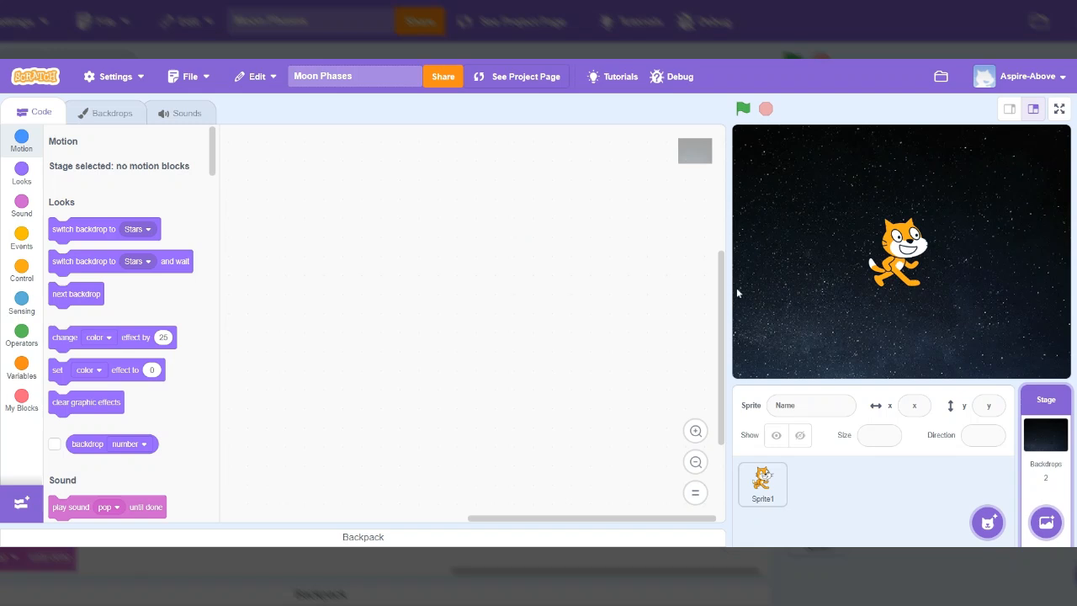
Delete the default cat Sprite1, confirming the removal, leaving only the starry backdrop
{"action": "left_click", "coordinate": [763, 485]}
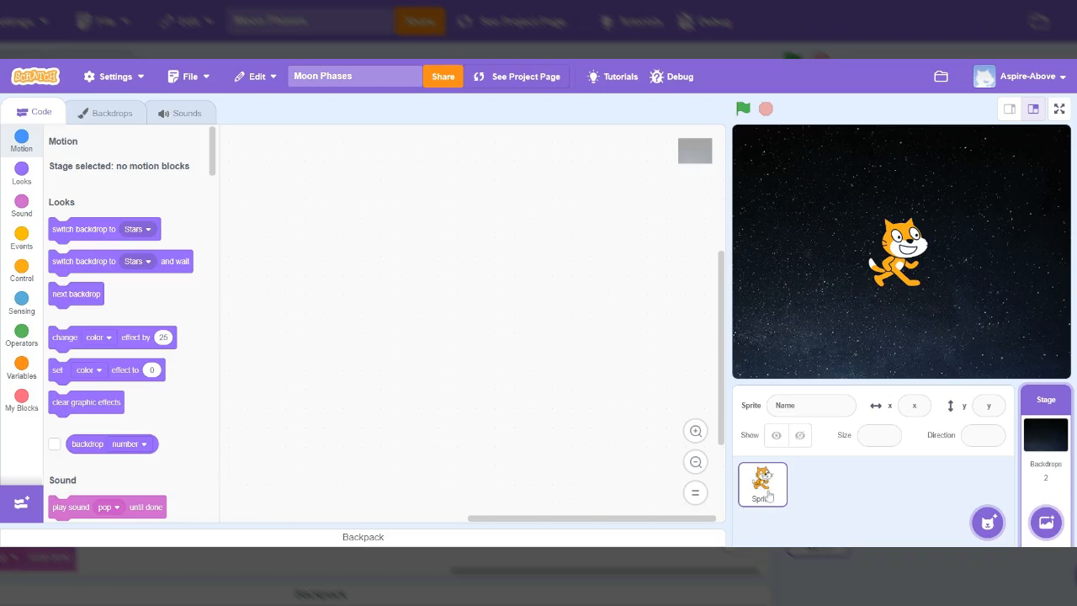
{"action": "mouse_move", "coordinate": [767, 494]}
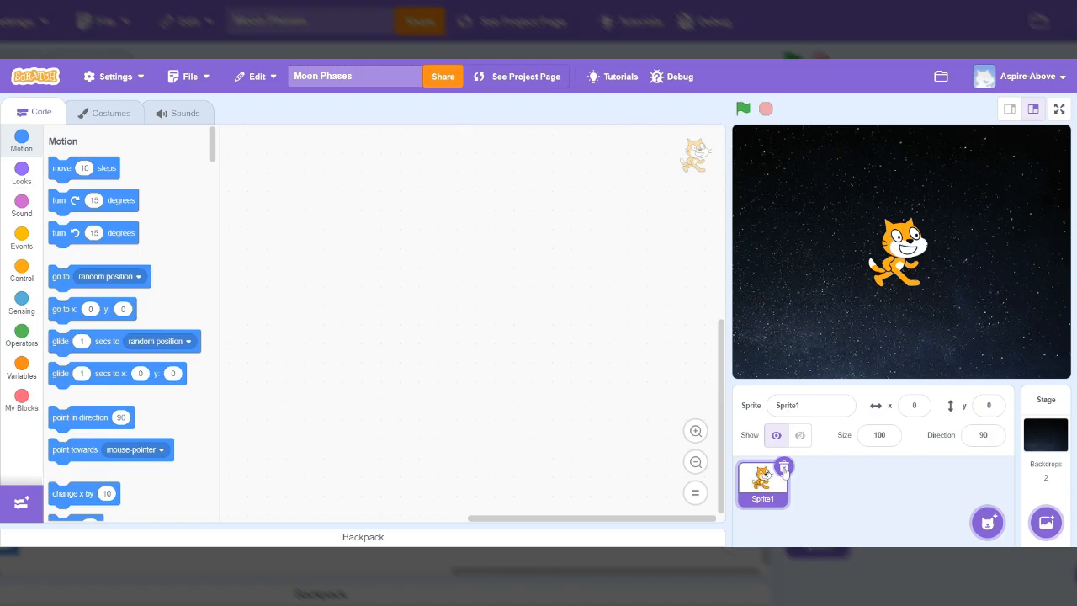
{"action": "left_click", "coordinate": [783, 466]}
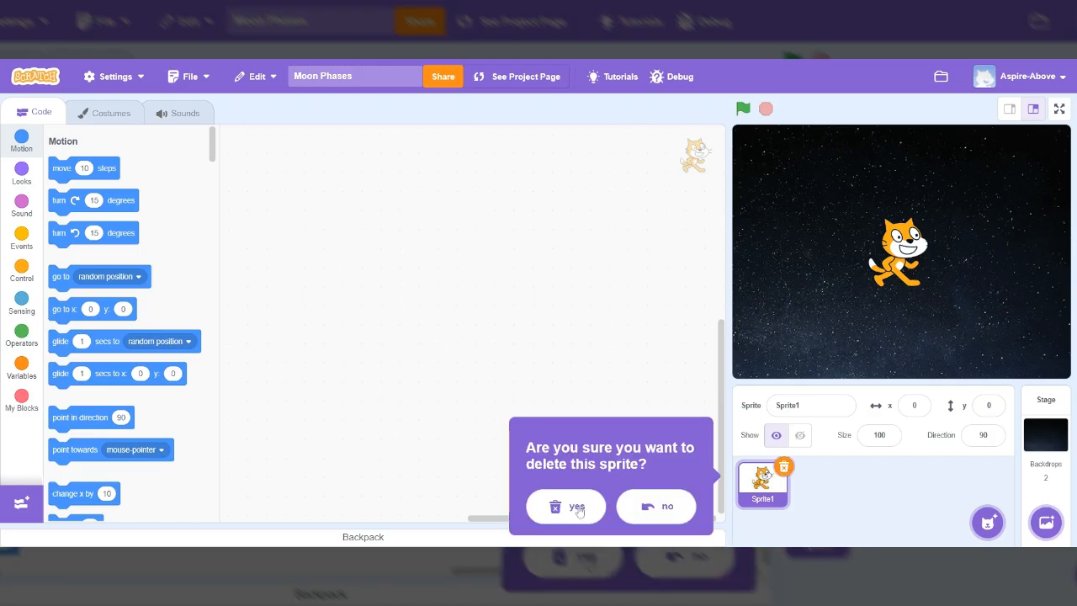
{"action": "left_click", "coordinate": [576, 505]}
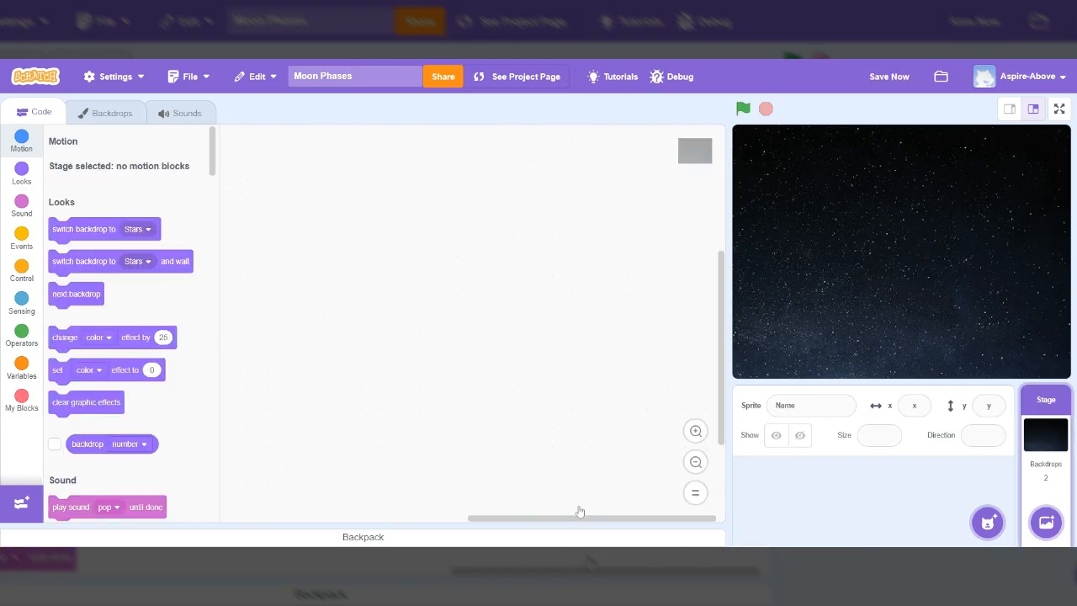
{"action": "mouse_move", "coordinate": [828, 499]}
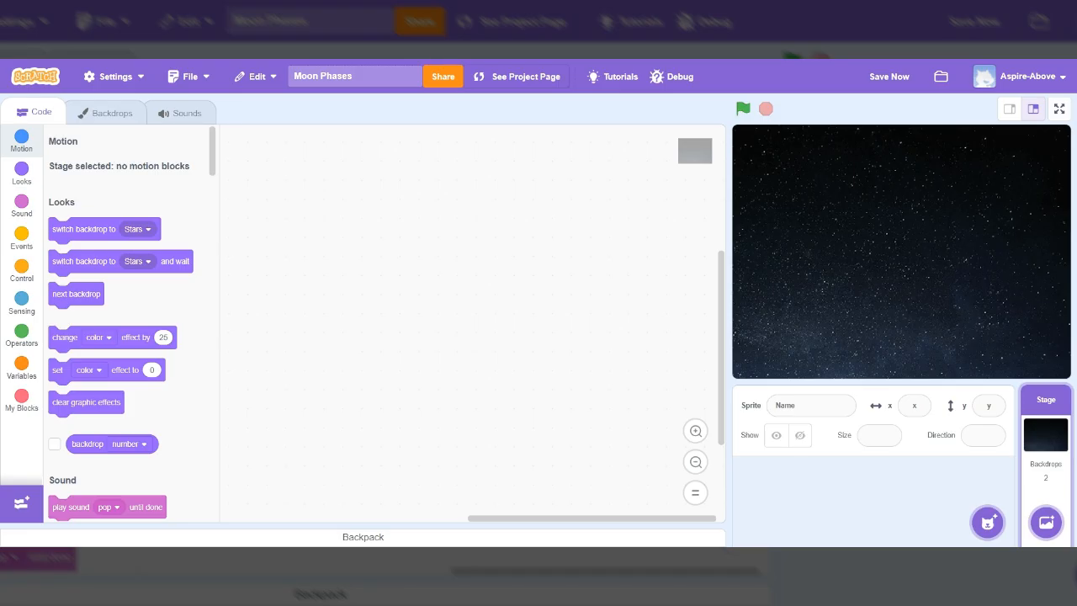
{"action": "mouse_move", "coordinate": [874, 491]}
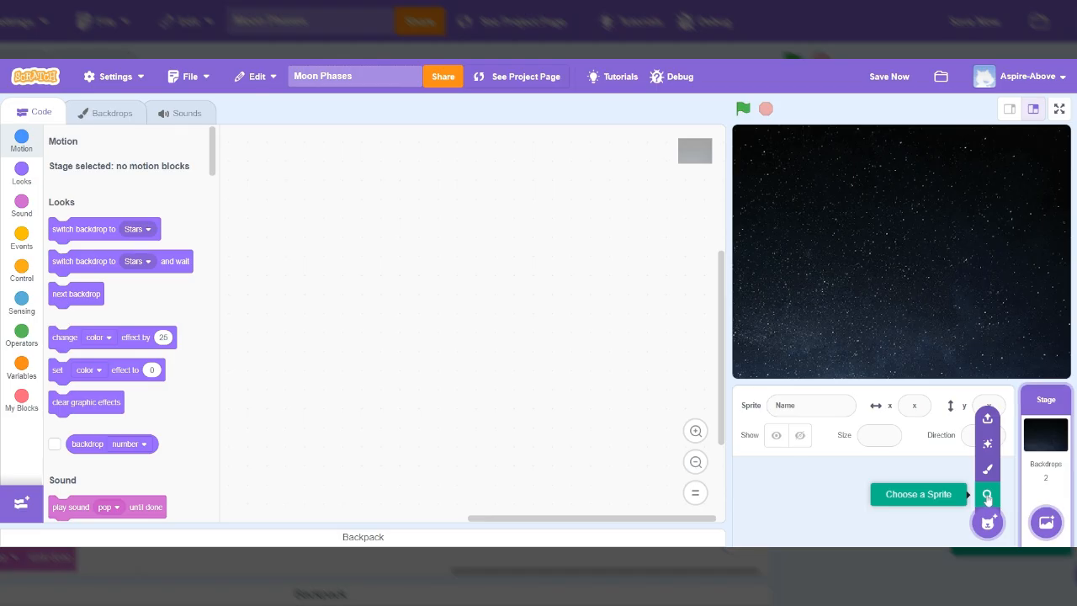
{"action": "mouse_move", "coordinate": [986, 468]}
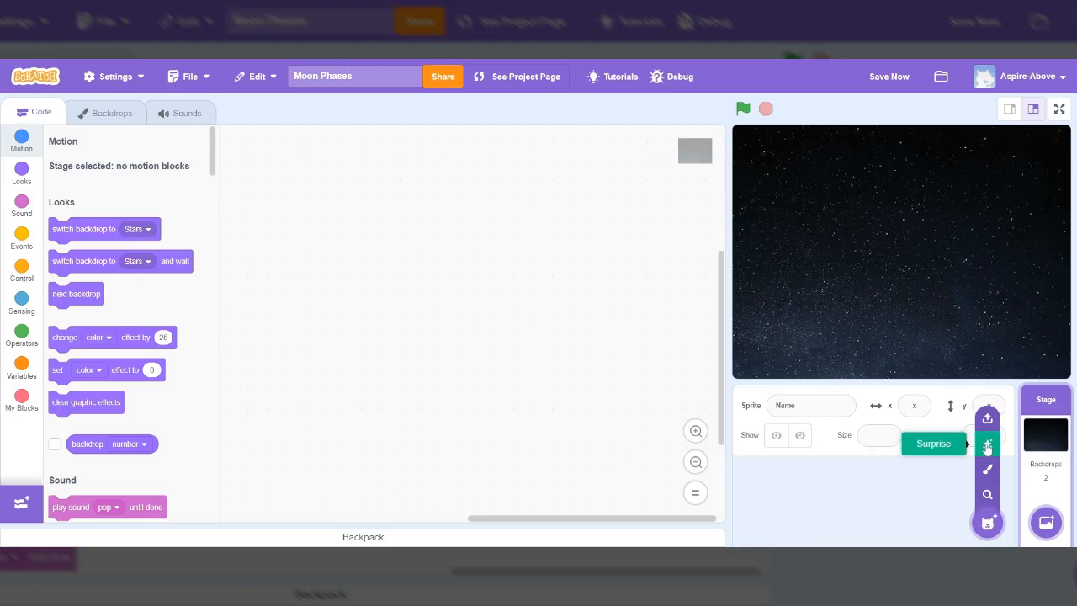
{"action": "mouse_move", "coordinate": [986, 435]}
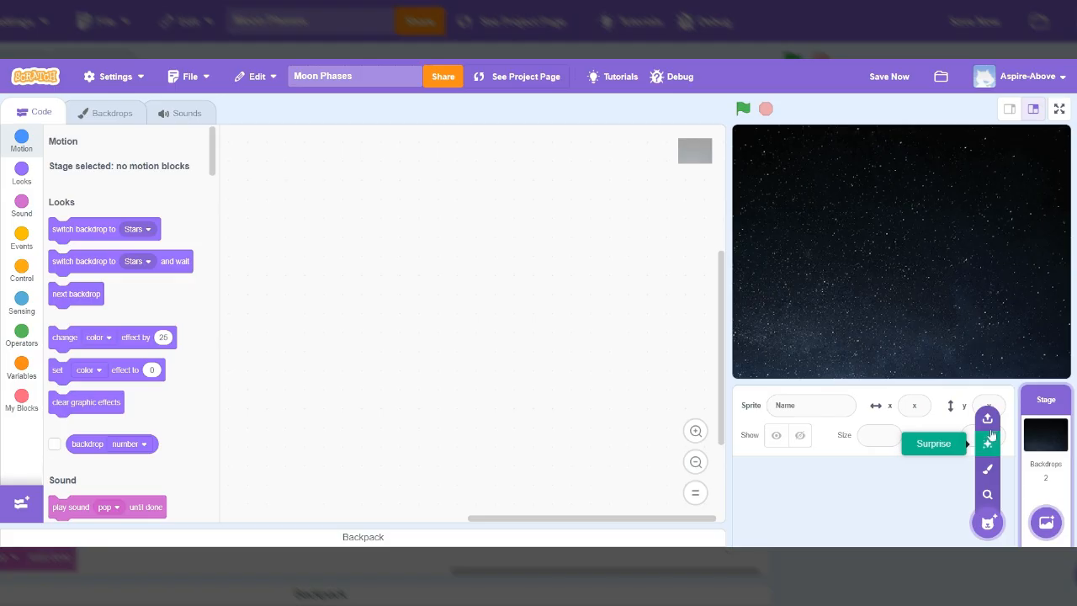
{"action": "mouse_move", "coordinate": [987, 417]}
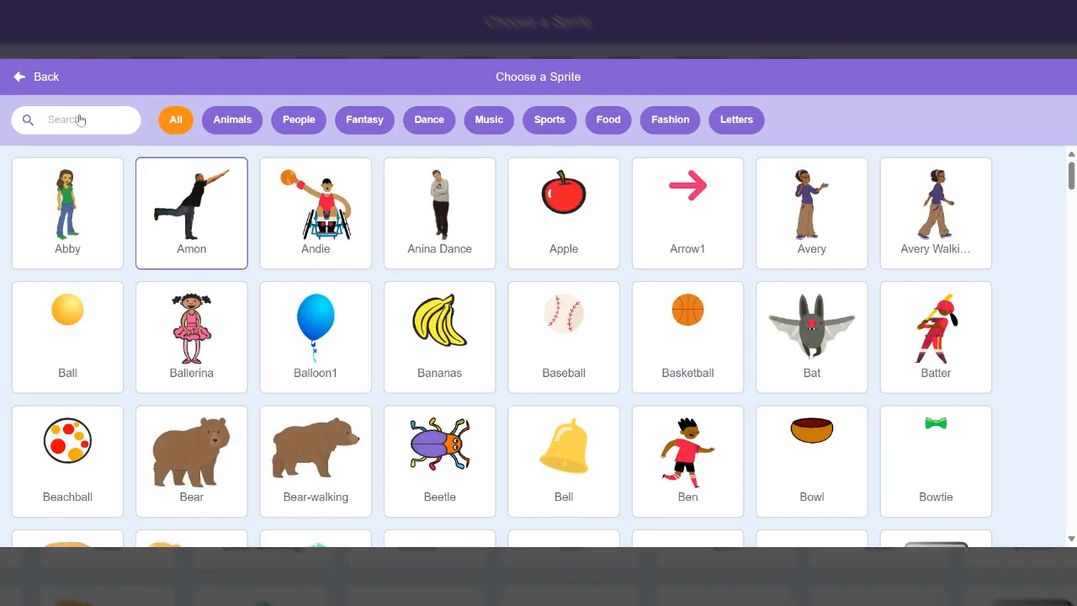
Search the sprite library (moon finds nothing, then 'ear') and add the Earth sprite
{"action": "left_click", "coordinate": [76, 118]}
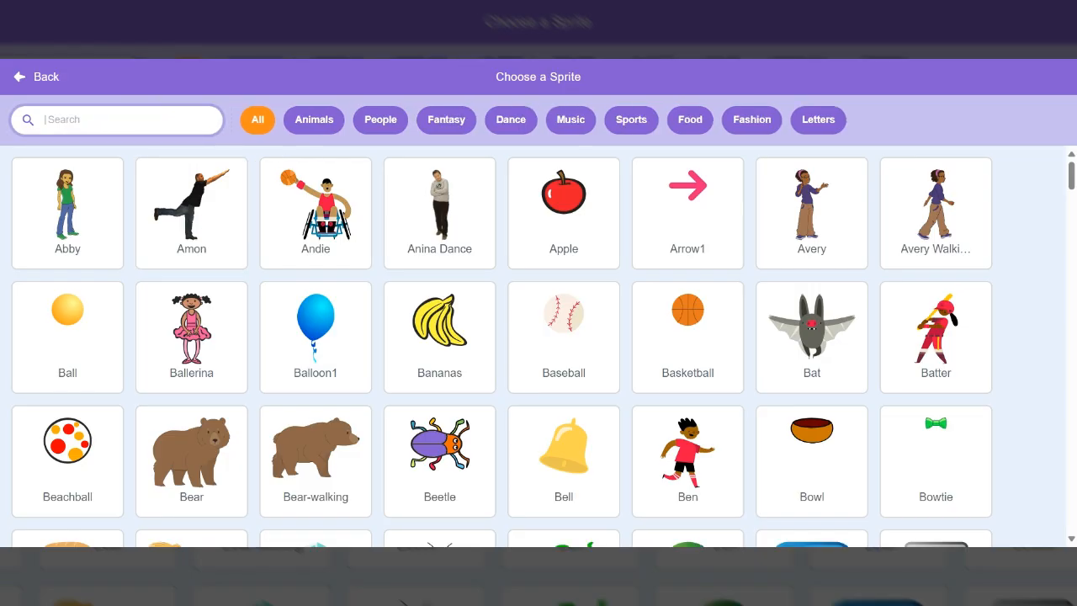
{"action": "type", "text": "moon"}
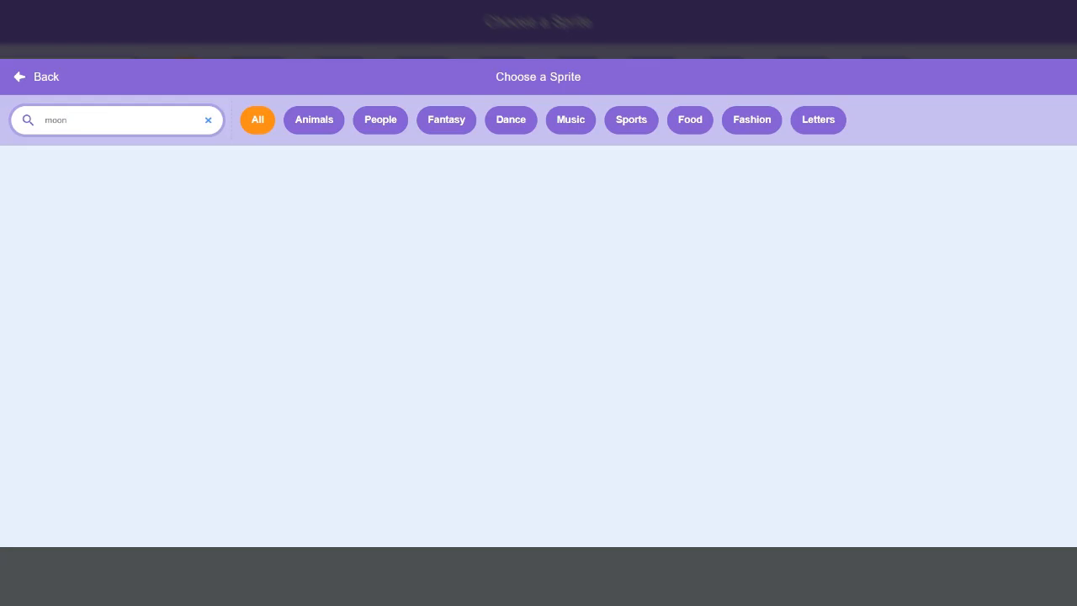
{"action": "key", "text": "Backspace"}
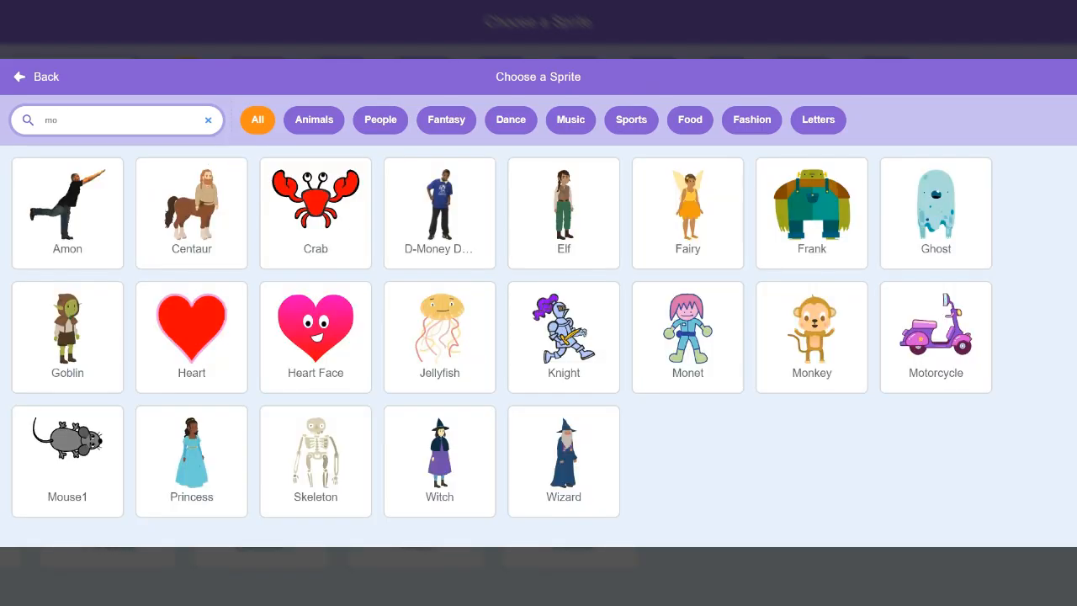
{"action": "type", "text": "earth"}
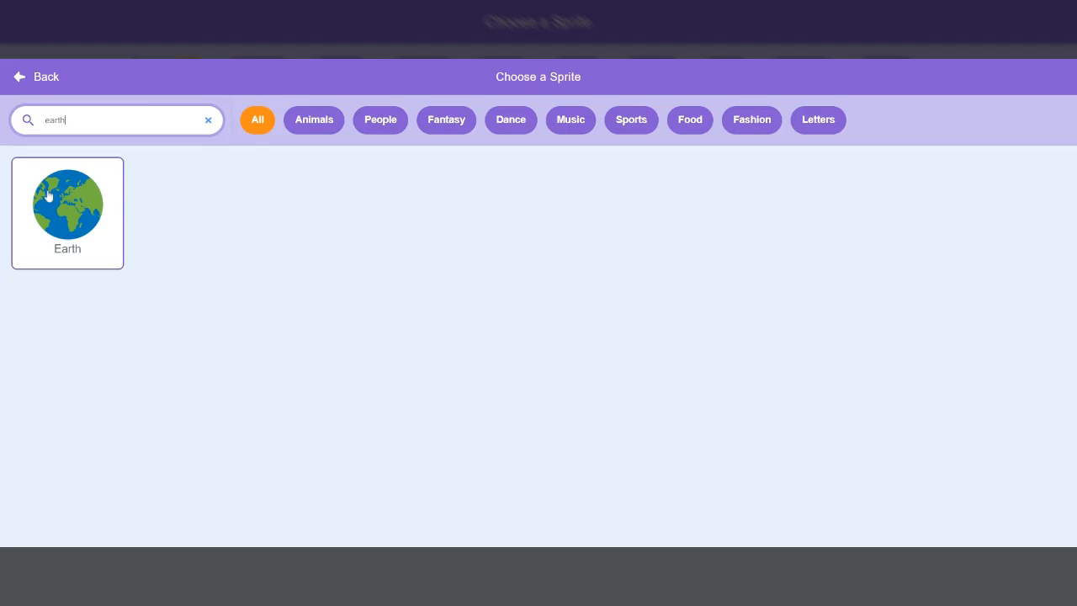
{"action": "left_click", "coordinate": [67, 205]}
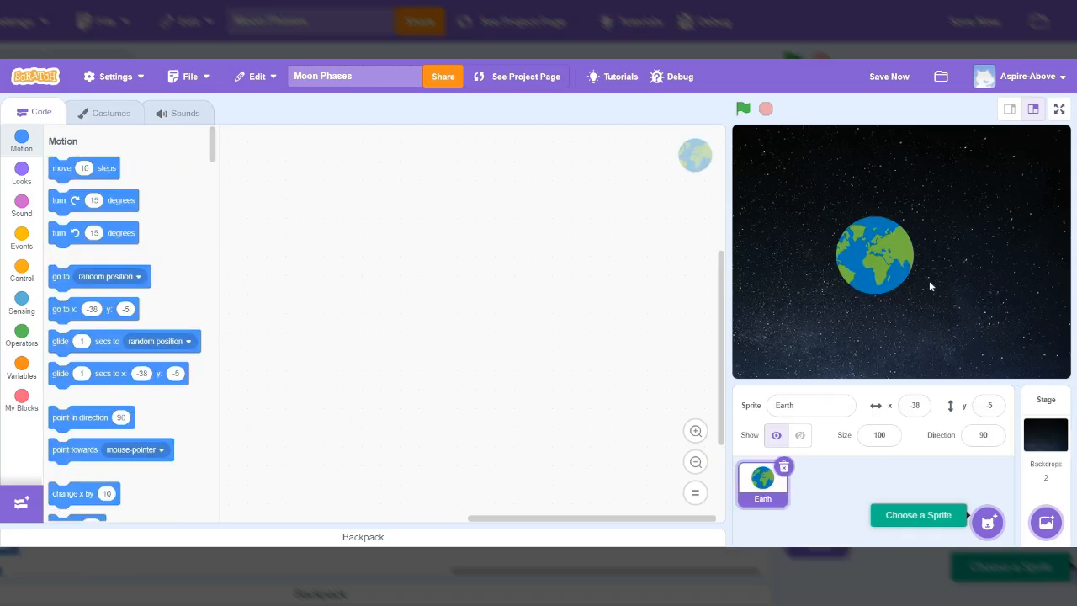
{"action": "mouse_move", "coordinate": [879, 283]}
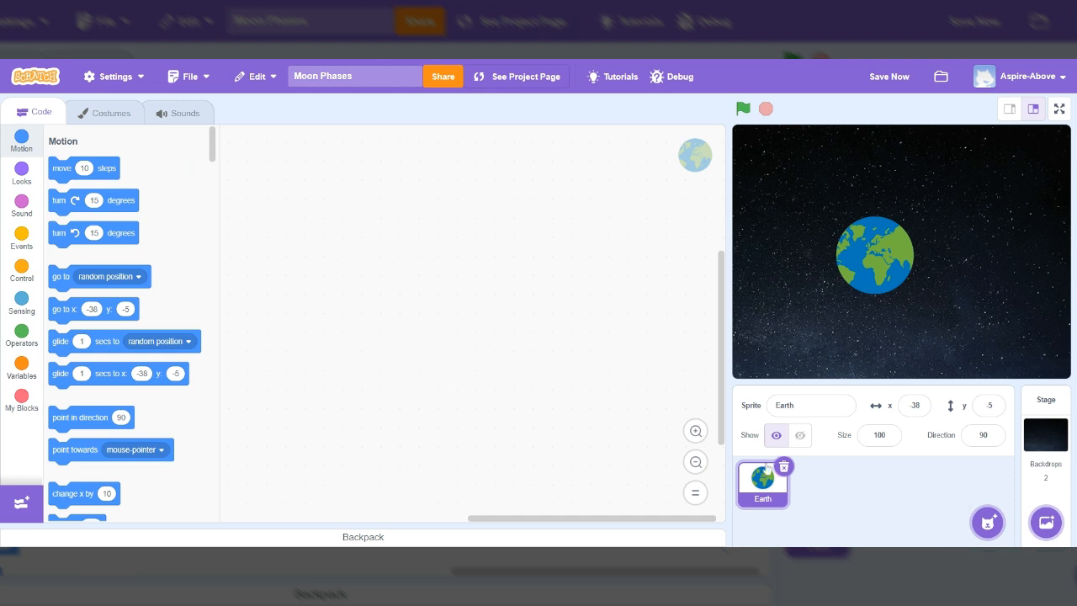
{"action": "mouse_move", "coordinate": [909, 281]}
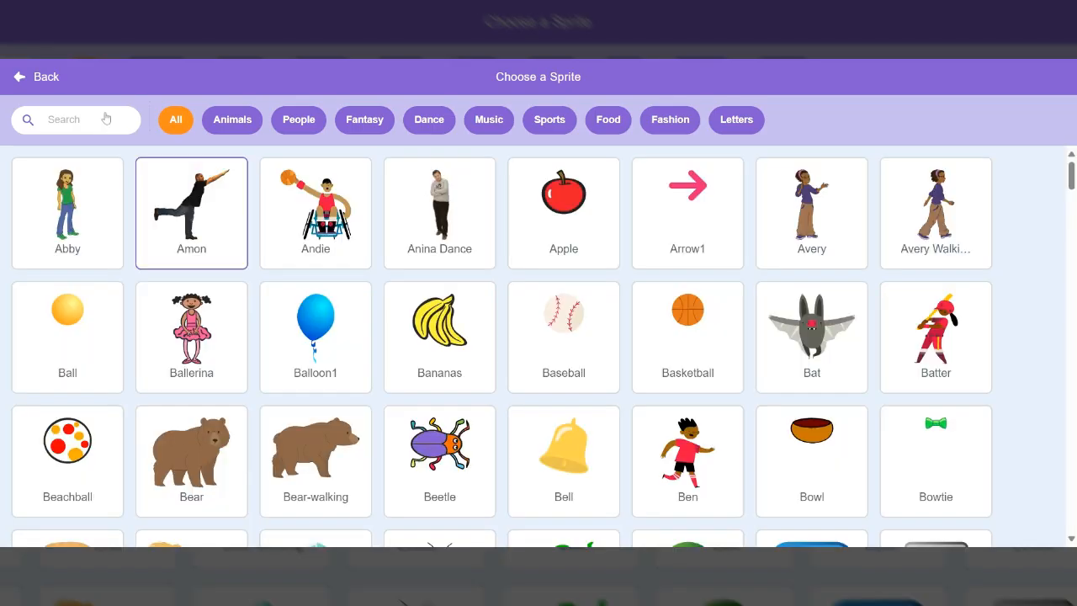
Search the library for 'su' and add the Sun sprite beside Earth
{"action": "type", "text": "sun"}
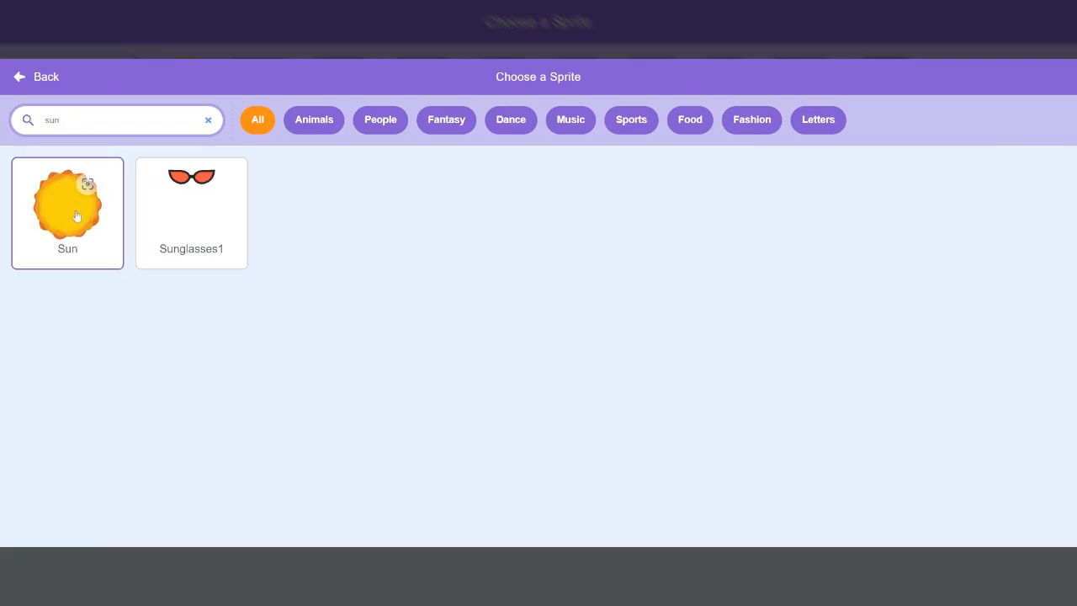
{"action": "left_click", "coordinate": [68, 209]}
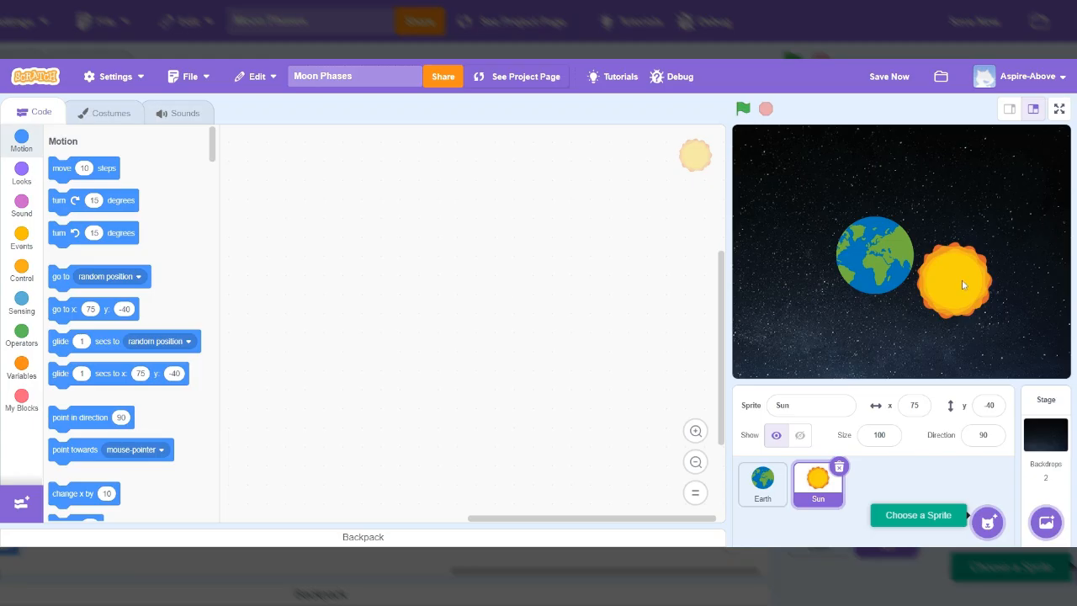
{"action": "mouse_move", "coordinate": [941, 314]}
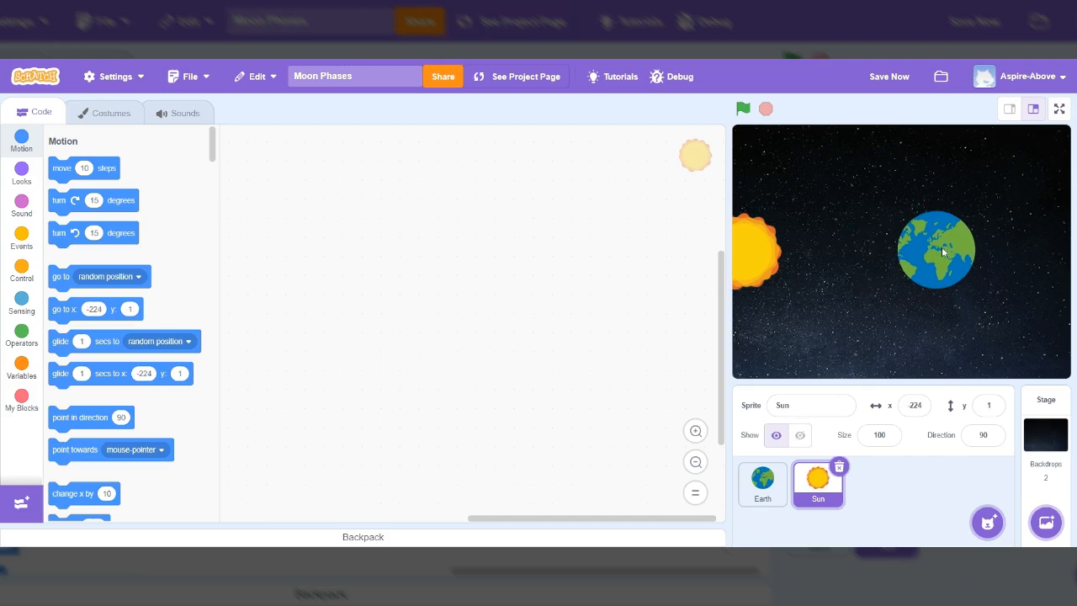
Shift Earth slightly right of centre and create a new blank sprite for drawing
{"action": "left_click", "coordinate": [760, 484]}
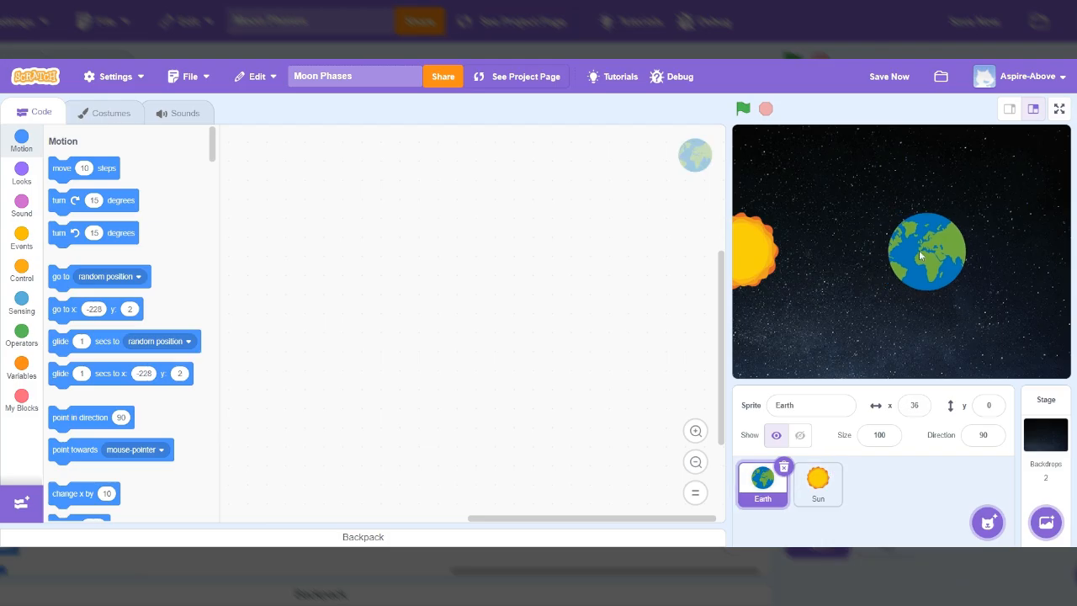
{"action": "left_click_drag", "start_coordinate": [926, 252], "coordinate": [932, 246]}
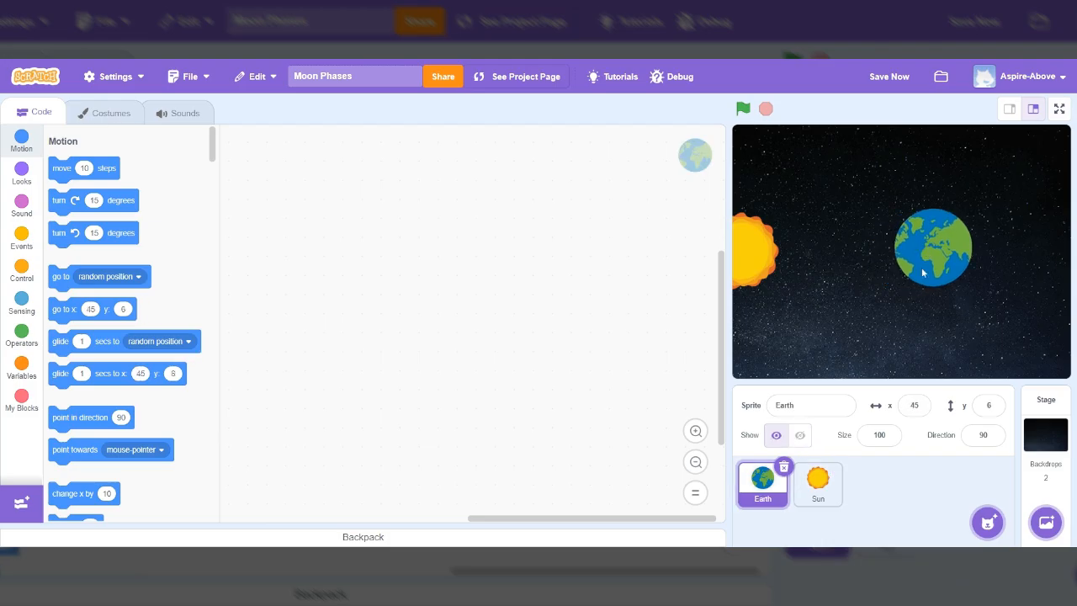
{"action": "mouse_move", "coordinate": [815, 333]}
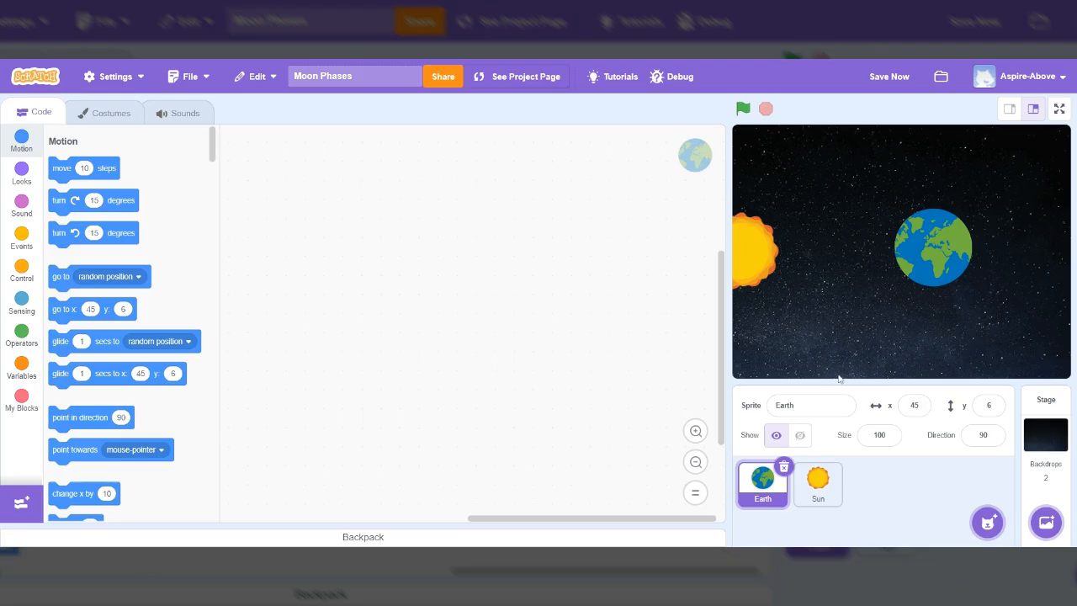
{"action": "left_click", "coordinate": [988, 522]}
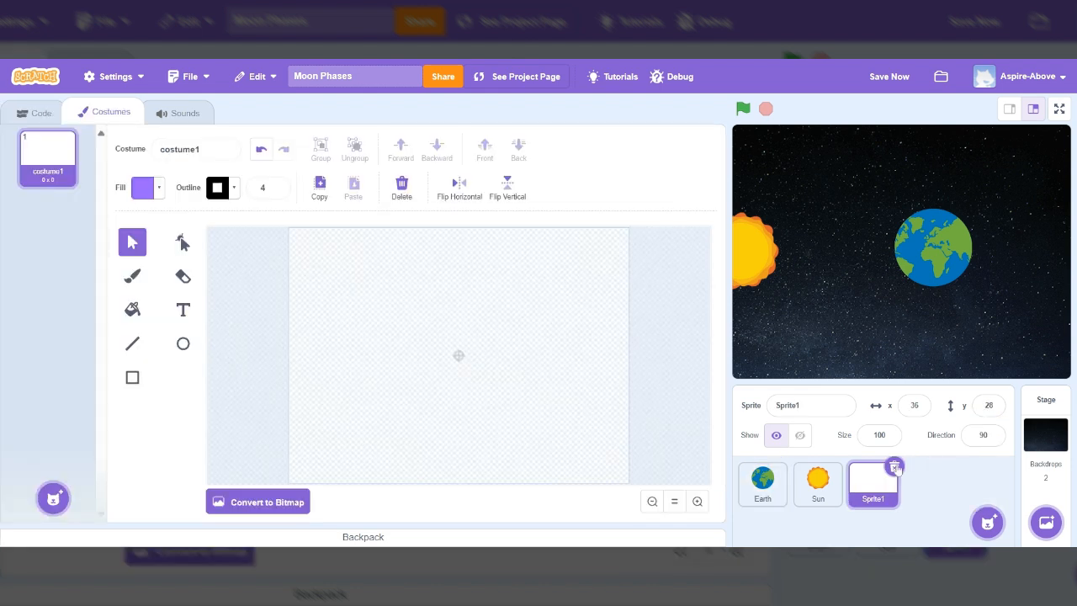
{"action": "mouse_move", "coordinate": [263, 390]}
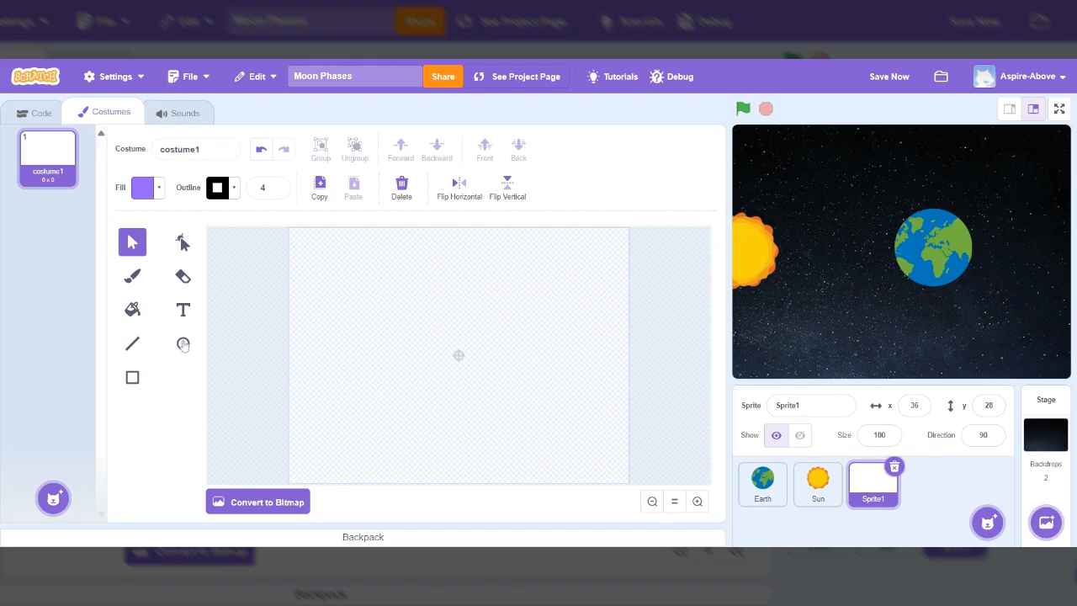
Draw a purple circle costume and place the new sprite between the Sun and Earth
{"action": "left_click", "coordinate": [182, 343]}
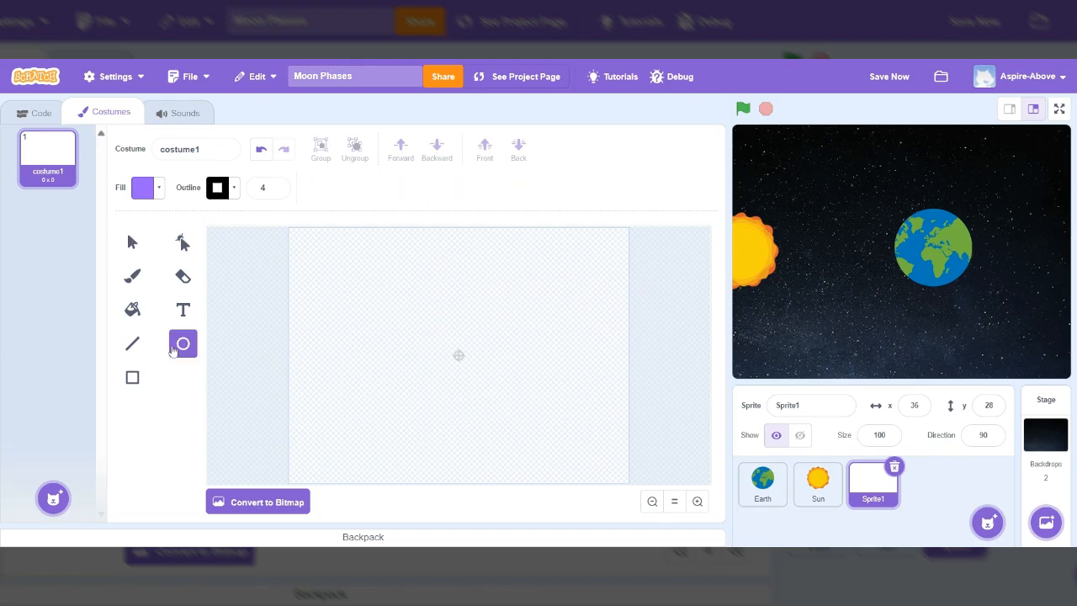
{"action": "left_click", "coordinate": [181, 343]}
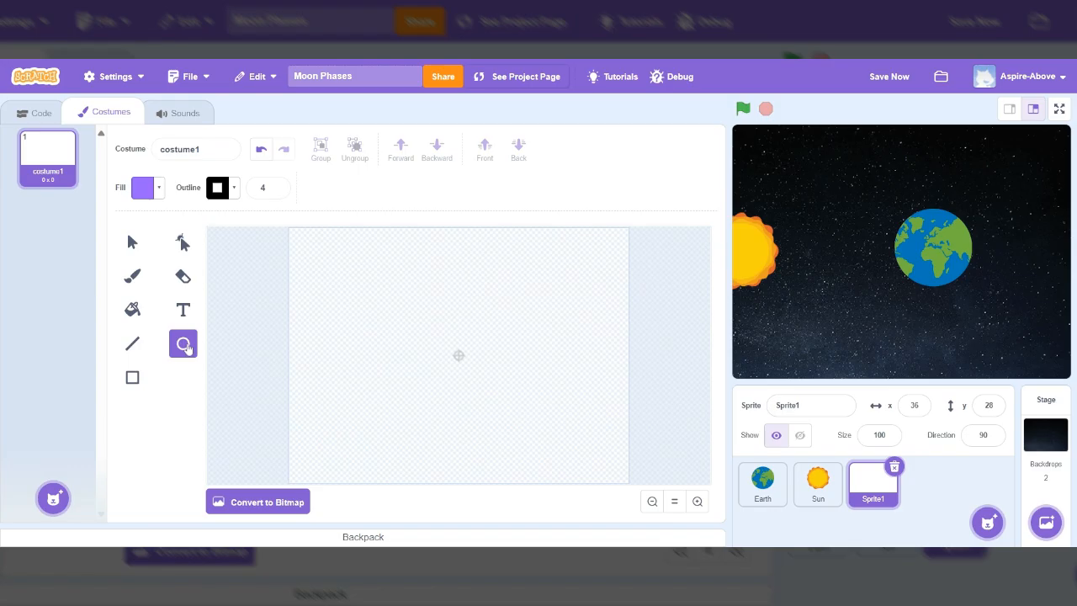
{"action": "left_click_drag", "start_coordinate": [430, 334], "coordinate": [457, 362]}
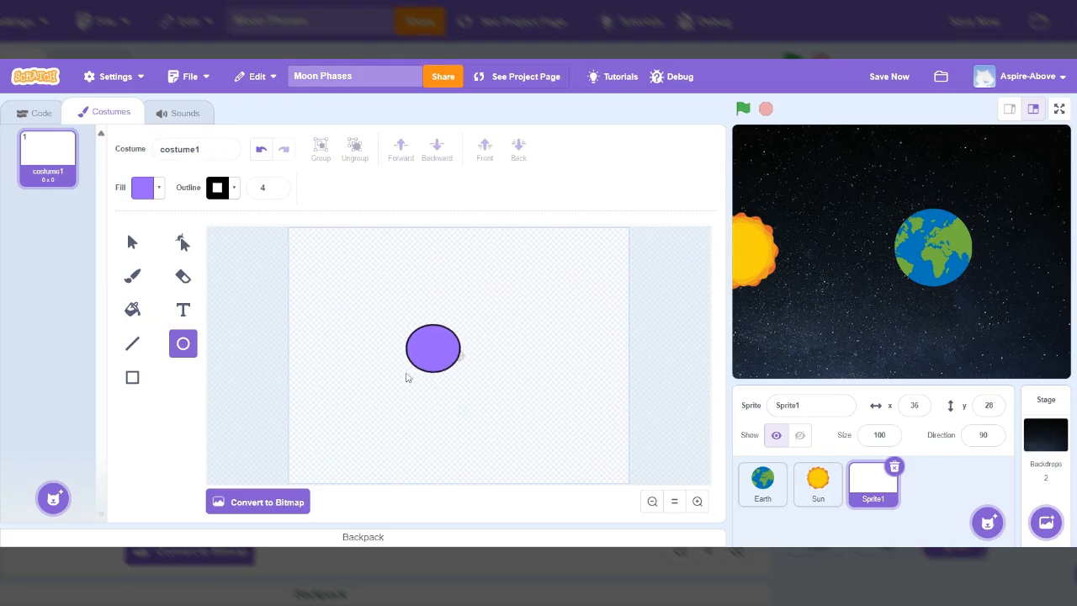
{"action": "left_click", "coordinate": [433, 349]}
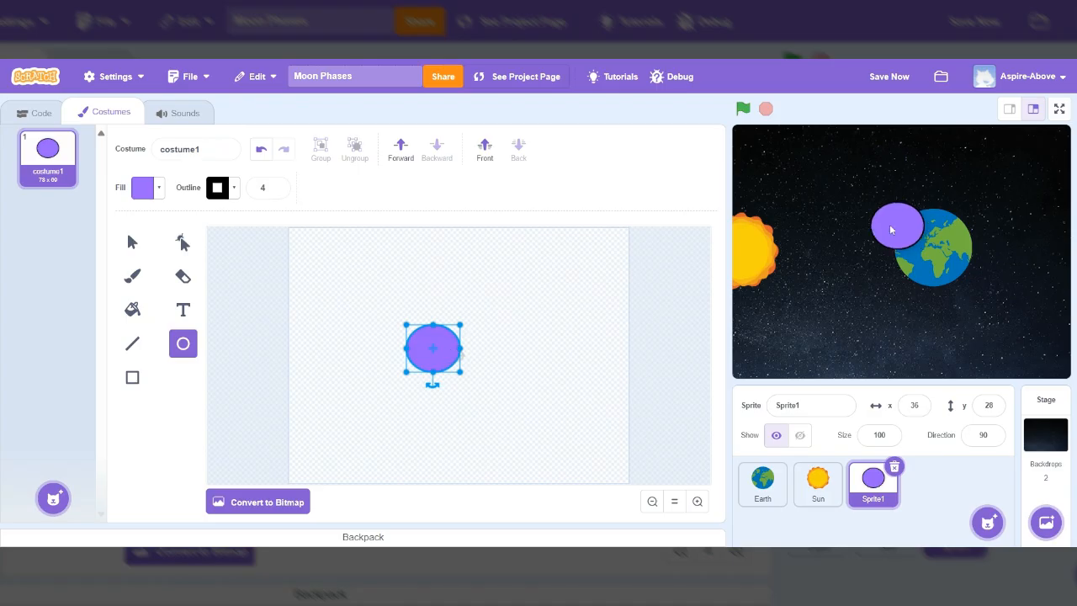
{"action": "left_click_drag", "start_coordinate": [899, 226], "coordinate": [849, 245]}
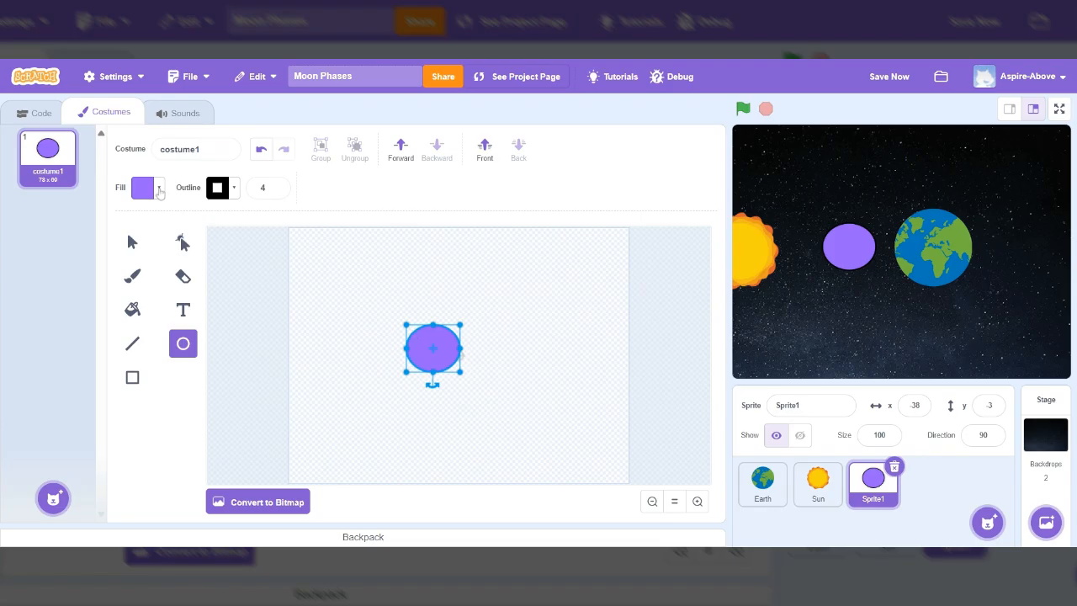
Lower the fill's saturation and brightness until the circle becomes a muted gray
{"action": "left_click", "coordinate": [143, 187]}
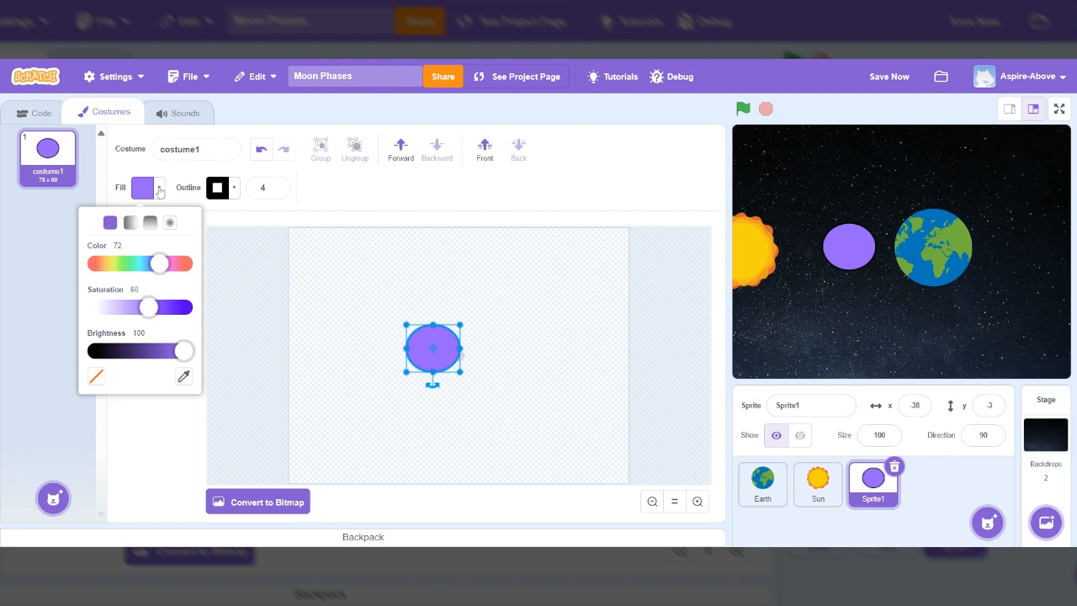
{"action": "left_click_drag", "start_coordinate": [184, 351], "coordinate": [165, 352]}
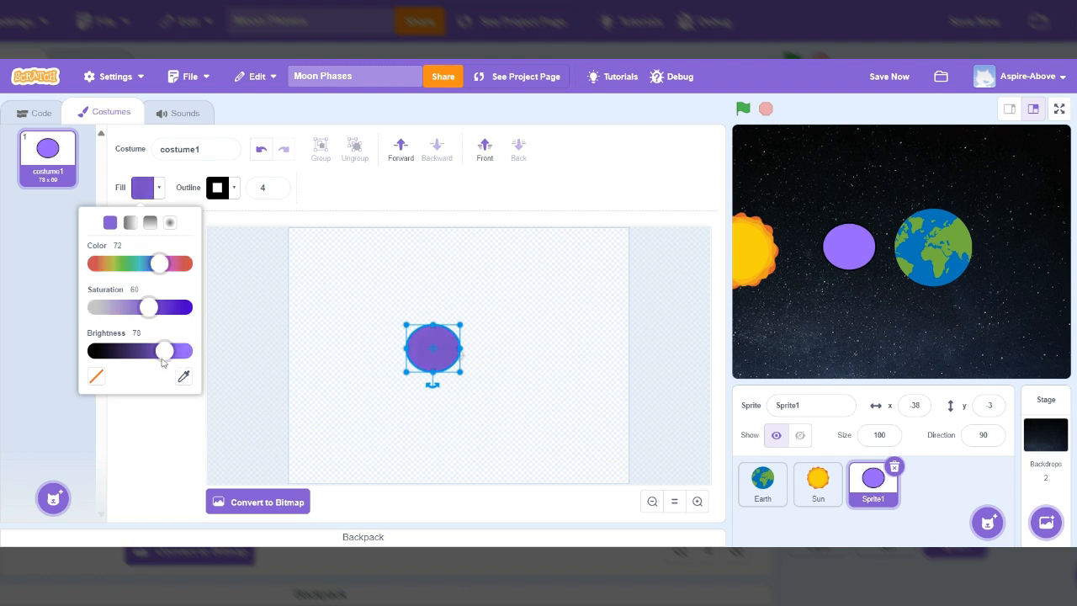
{"action": "left_click_drag", "start_coordinate": [148, 306], "coordinate": [126, 306]}
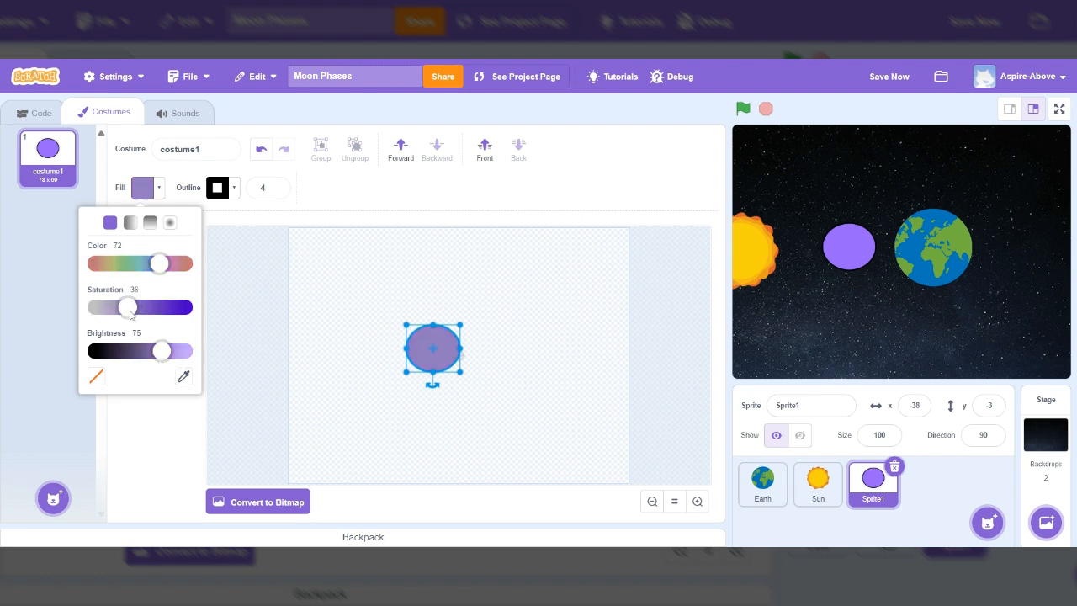
{"action": "left_click_drag", "start_coordinate": [126, 307], "coordinate": [111, 306]}
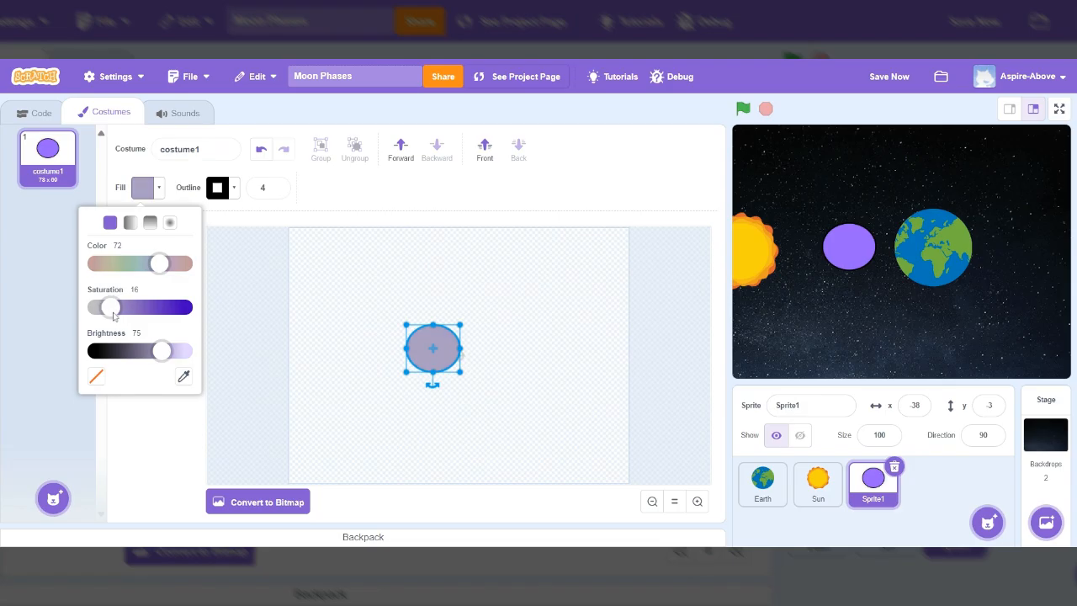
{"action": "left_click_drag", "start_coordinate": [161, 350], "coordinate": [153, 350]}
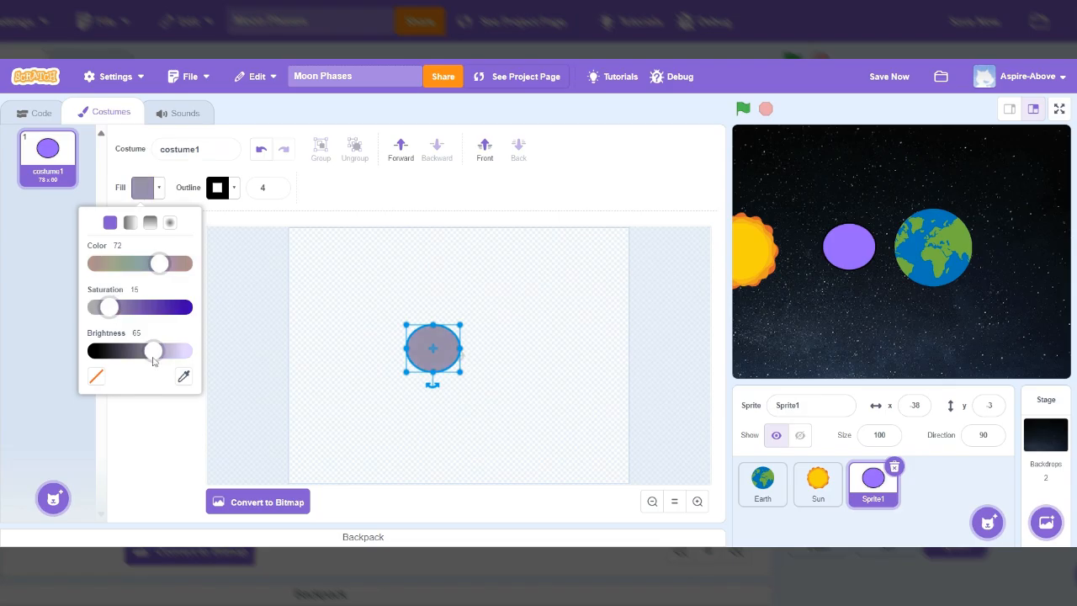
{"action": "left_click_drag", "start_coordinate": [155, 350], "coordinate": [141, 350]}
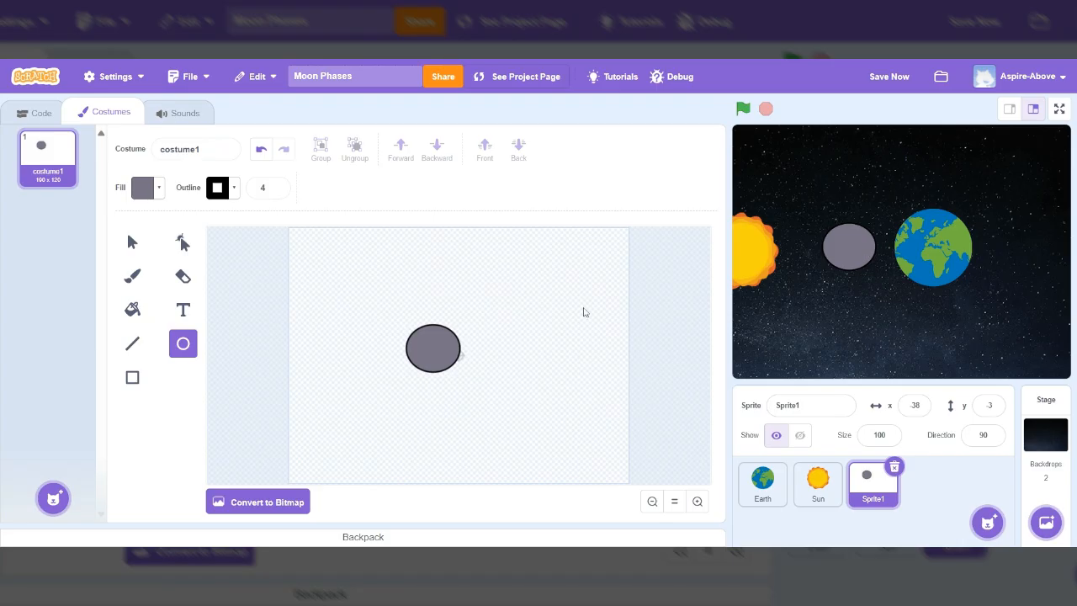
{"action": "mouse_move", "coordinate": [155, 224]}
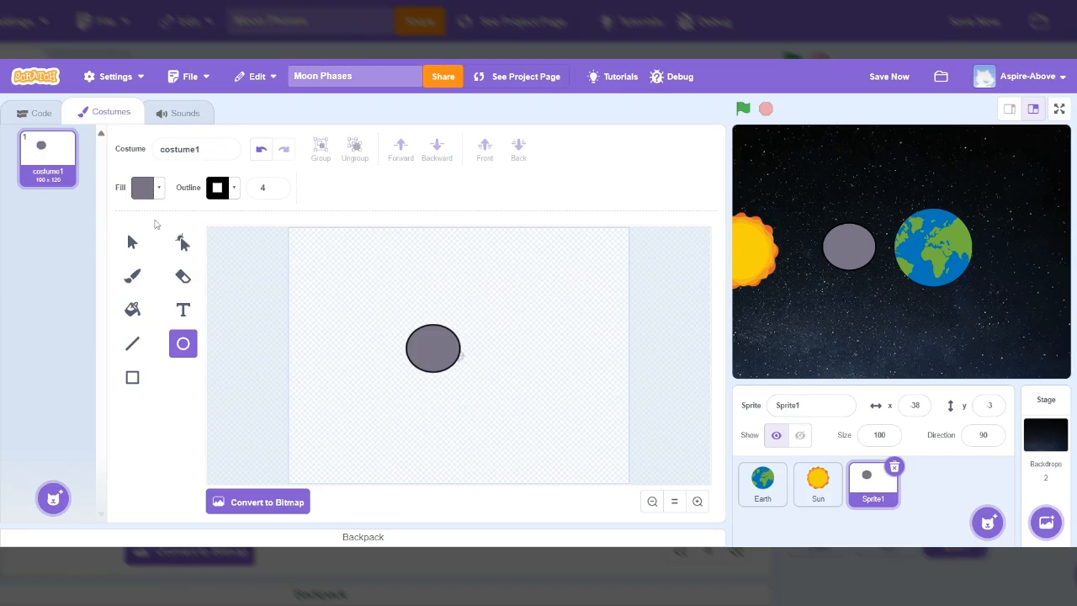
{"action": "mouse_move", "coordinate": [131, 246]}
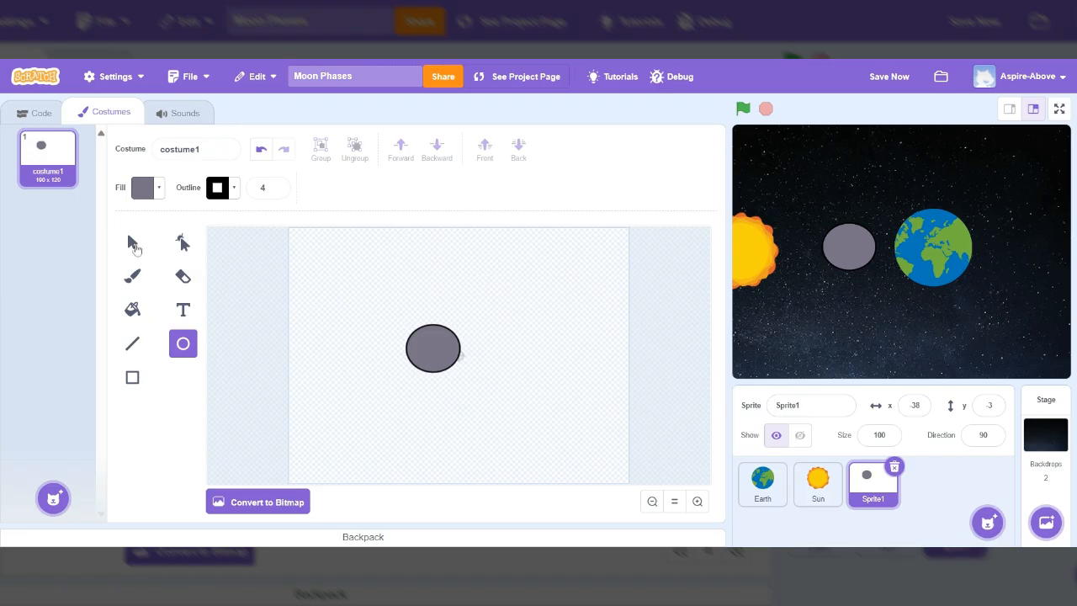
{"action": "mouse_move", "coordinate": [140, 247]}
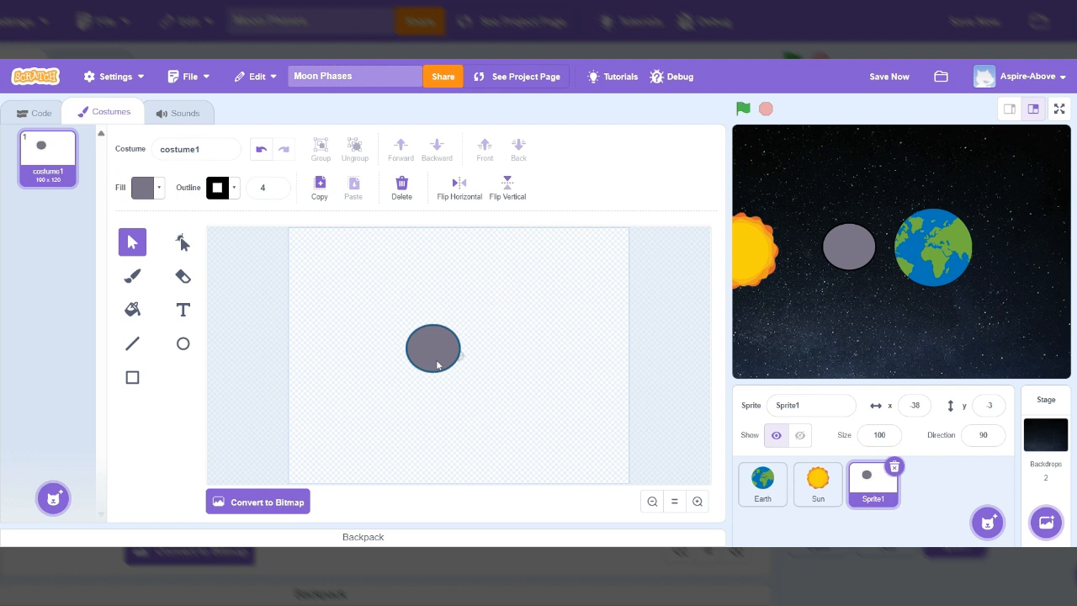
Shift the gray circle right in its costume, then back near the canvas centre
{"action": "left_click_drag", "start_coordinate": [434, 347], "coordinate": [468, 343]}
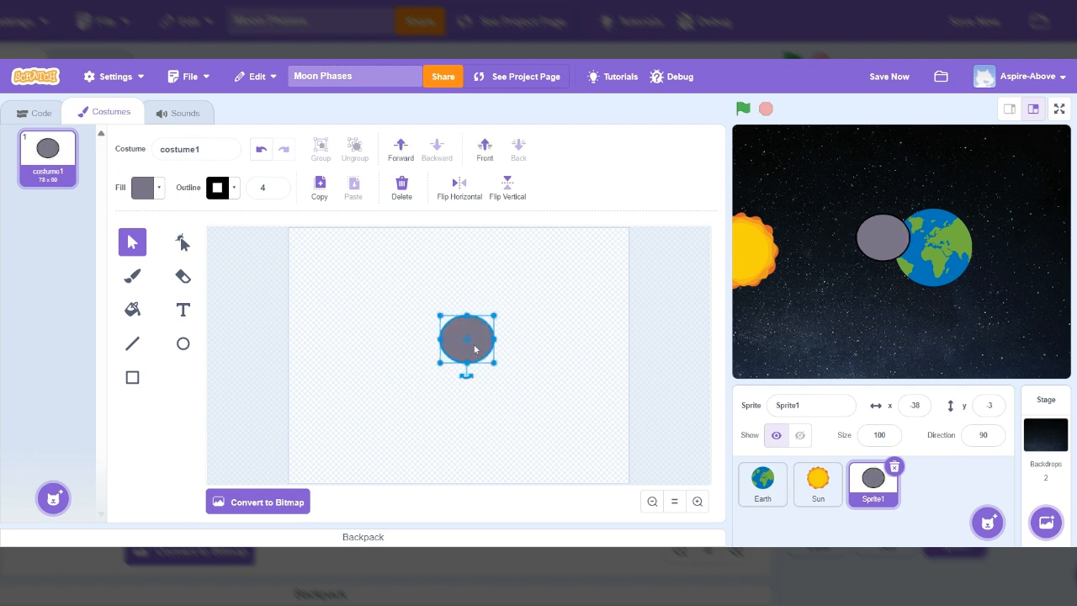
{"action": "left_click_drag", "start_coordinate": [468, 340], "coordinate": [441, 347]}
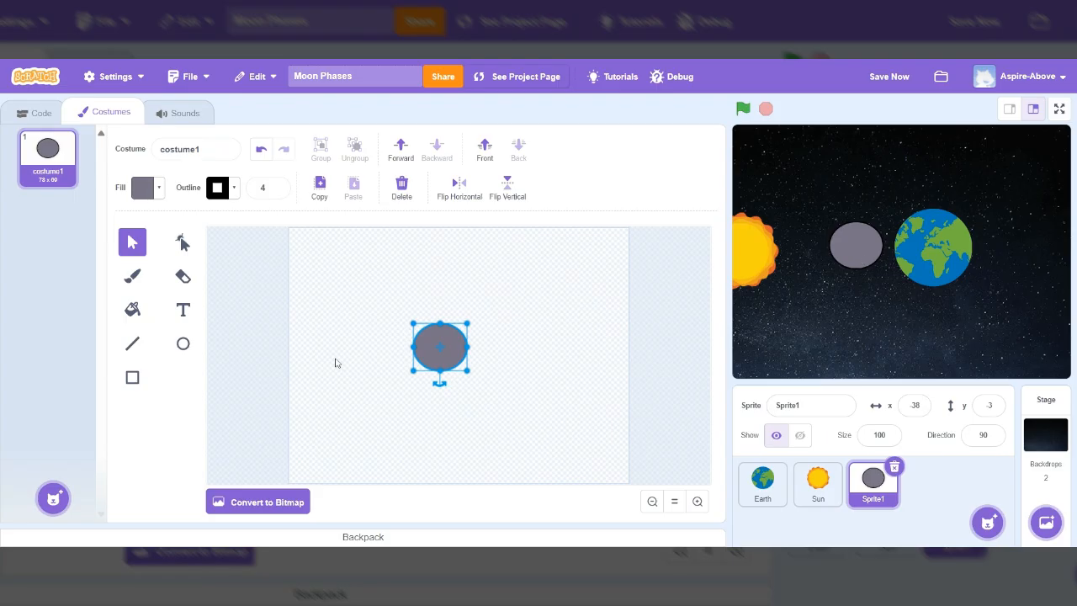
{"action": "mouse_move", "coordinate": [293, 377]}
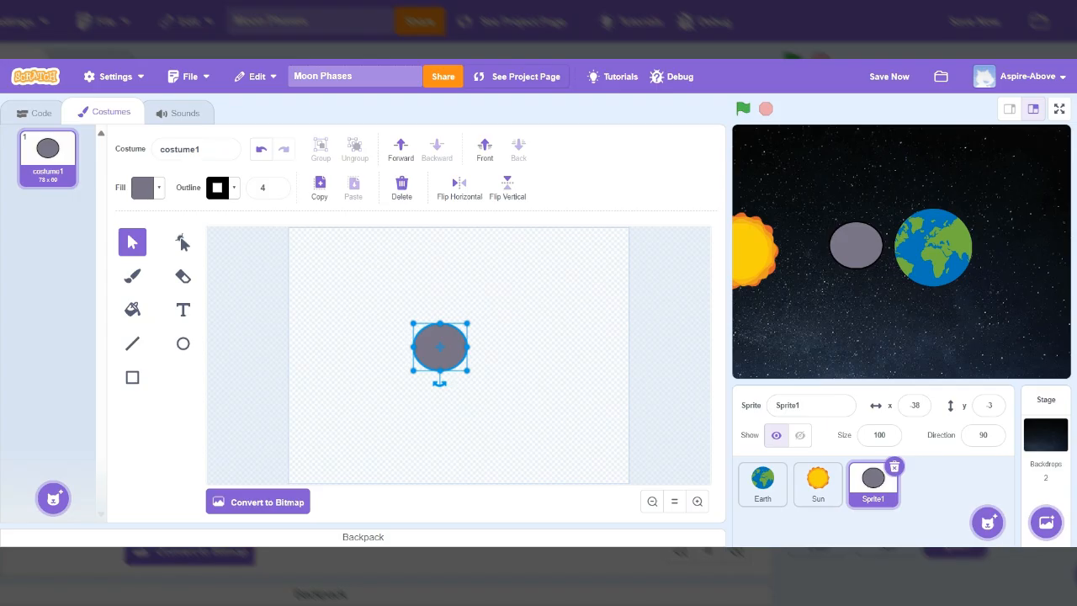
{"action": "mouse_move", "coordinate": [263, 391]}
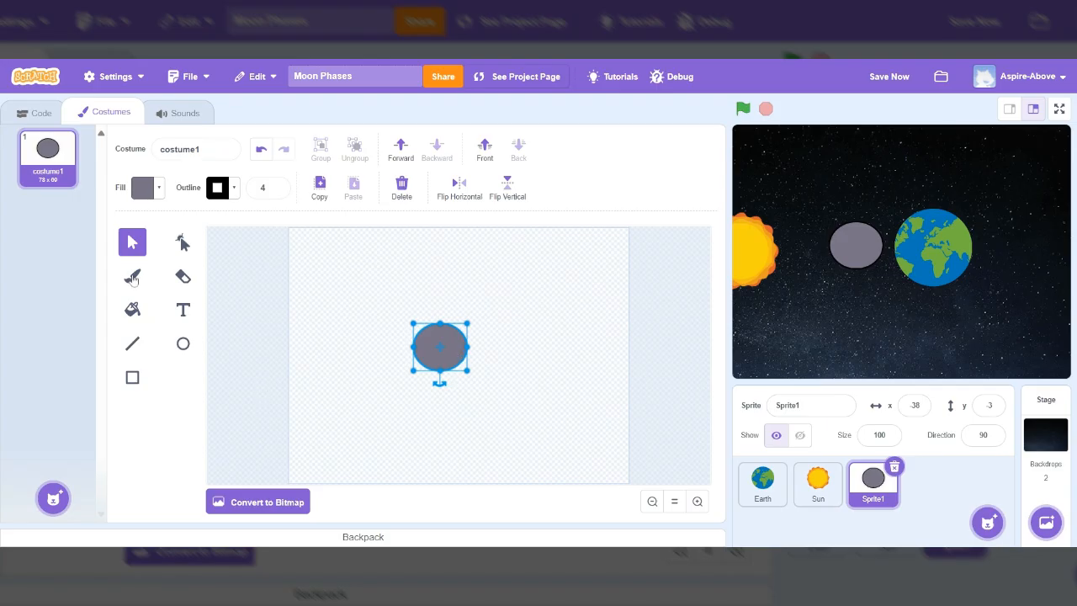
{"action": "left_click", "coordinate": [132, 276]}
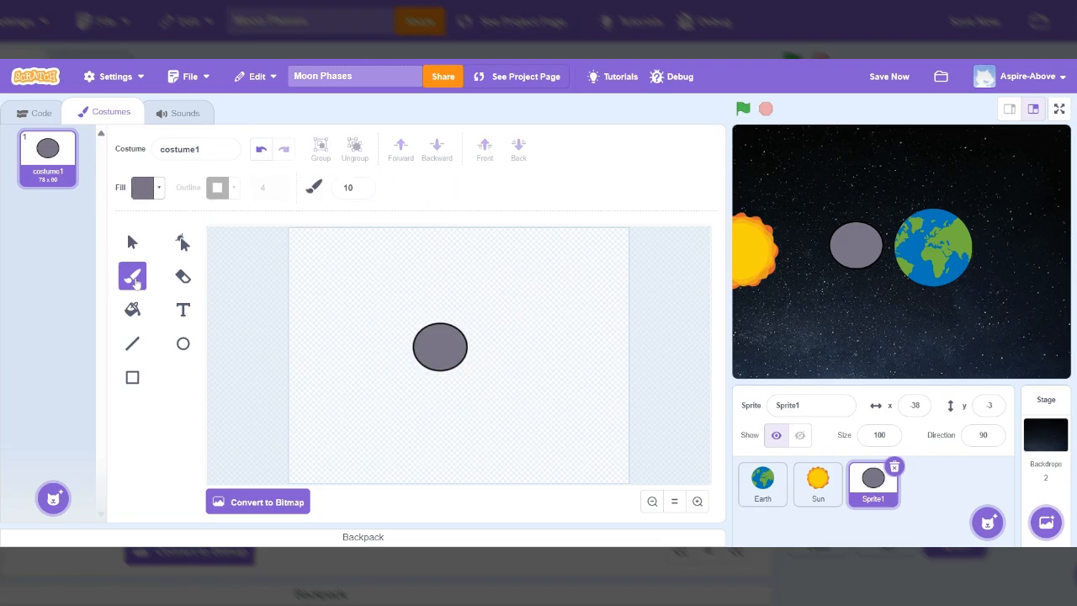
{"action": "mouse_move", "coordinate": [171, 208]}
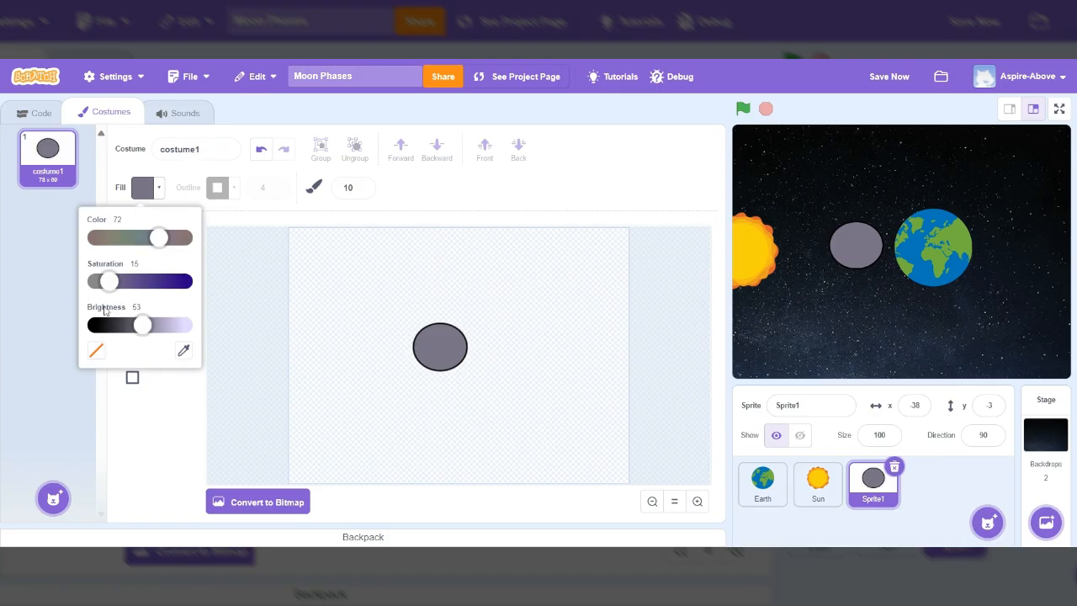
{"action": "left_click", "coordinate": [96, 350]}
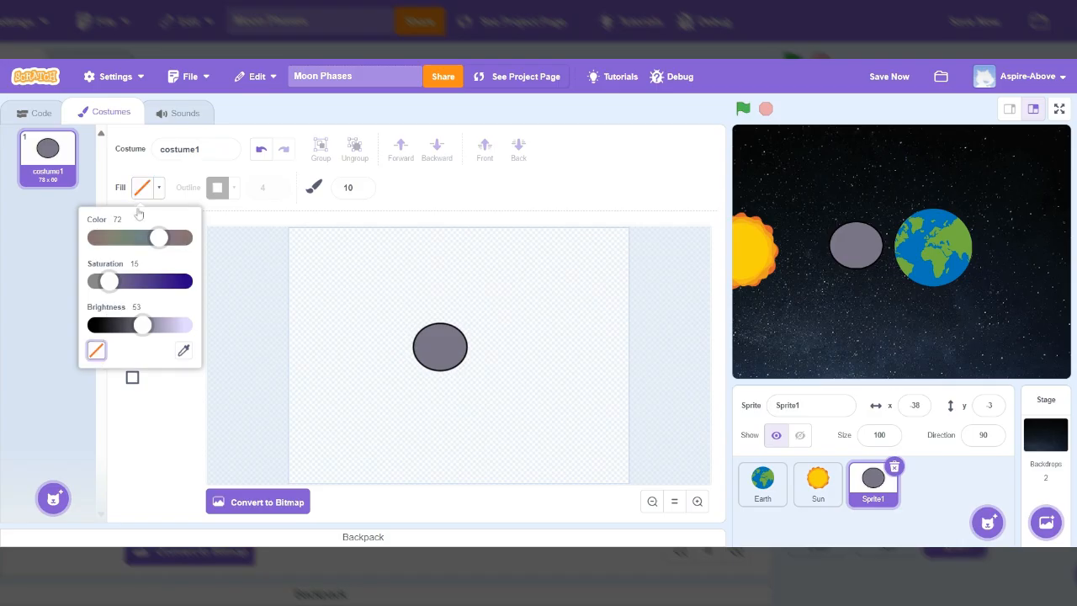
{"action": "mouse_move", "coordinate": [167, 208]}
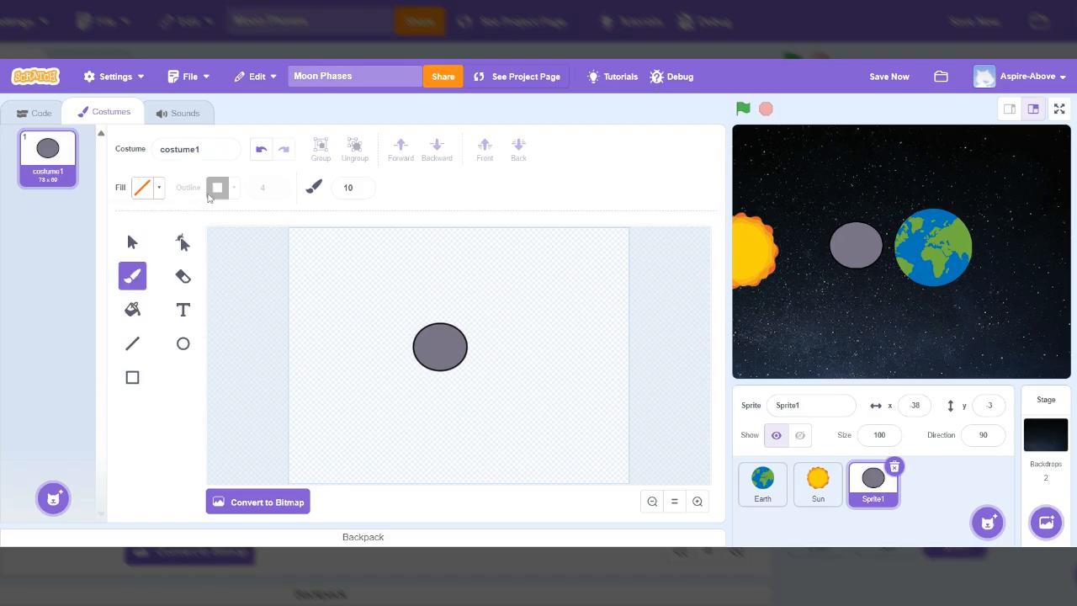
{"action": "left_click", "coordinate": [132, 242]}
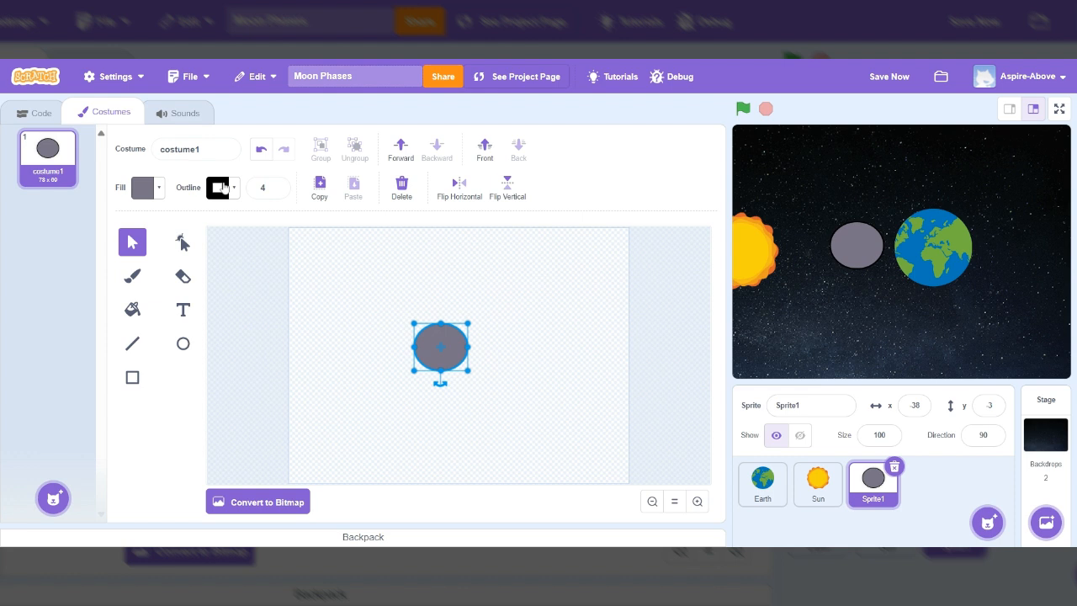
{"action": "left_click", "coordinate": [148, 189]}
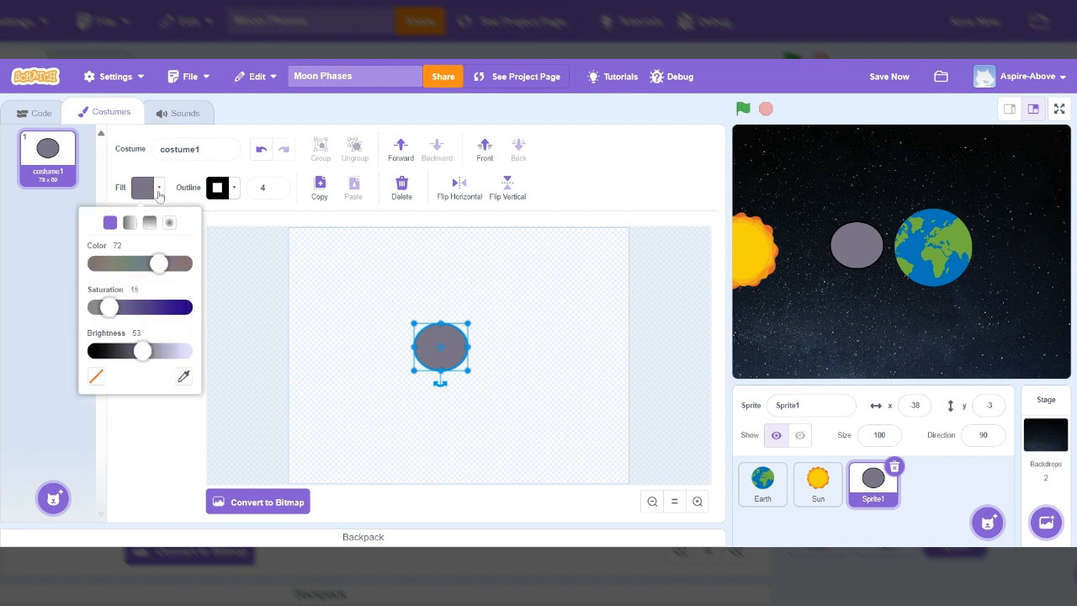
{"action": "left_click", "coordinate": [130, 222]}
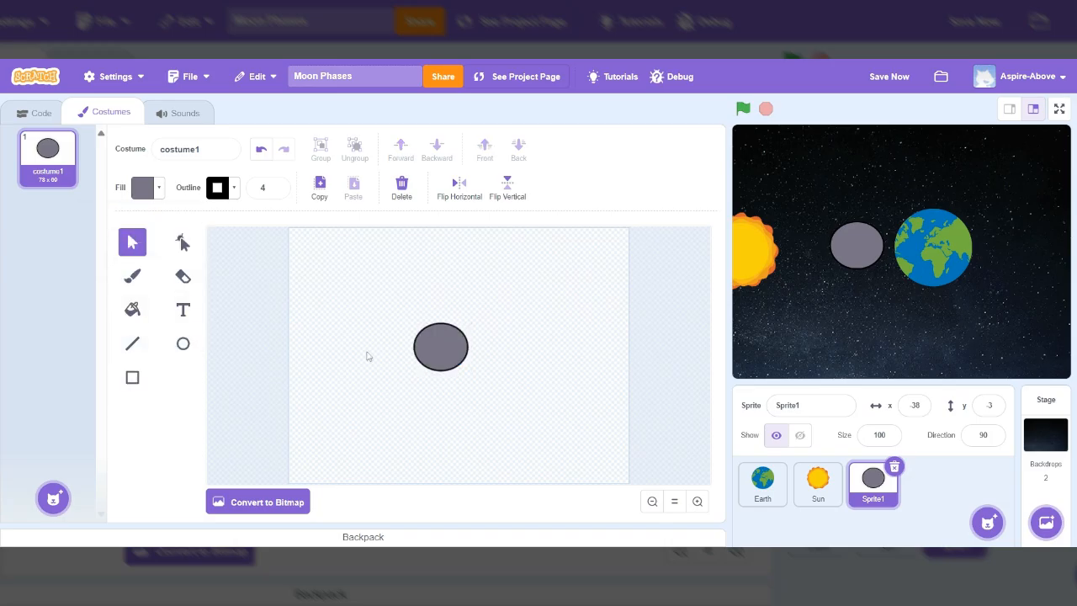
{"action": "mouse_move", "coordinate": [404, 364]}
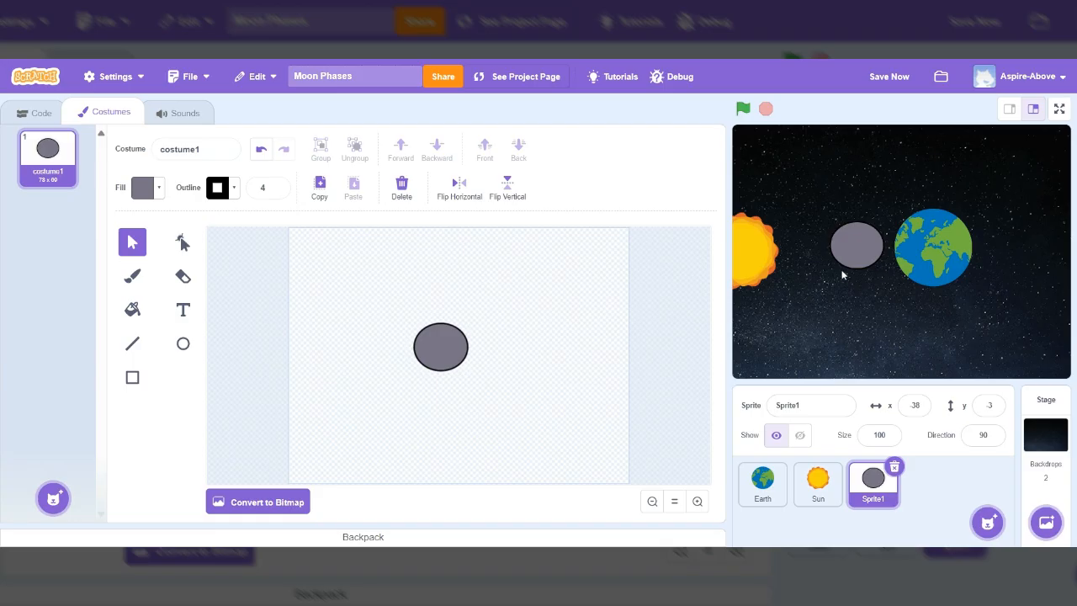
{"action": "mouse_move", "coordinate": [869, 258]}
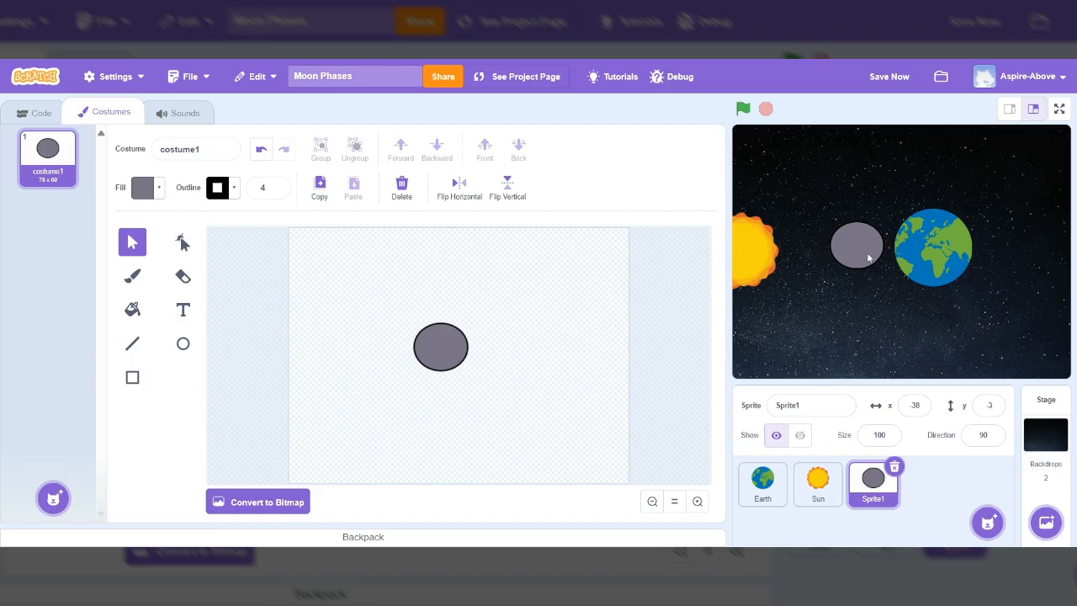
Nudge the gray Moon slightly right on the stage and select the Sun sprite
{"action": "left_click_drag", "start_coordinate": [856, 246], "coordinate": [842, 250]}
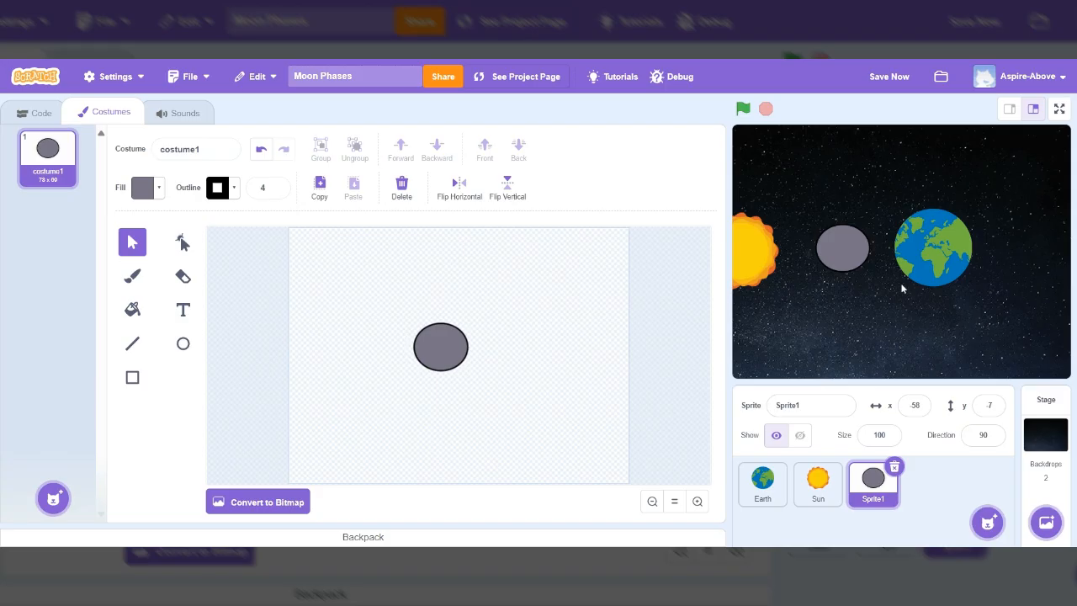
{"action": "mouse_move", "coordinate": [843, 259]}
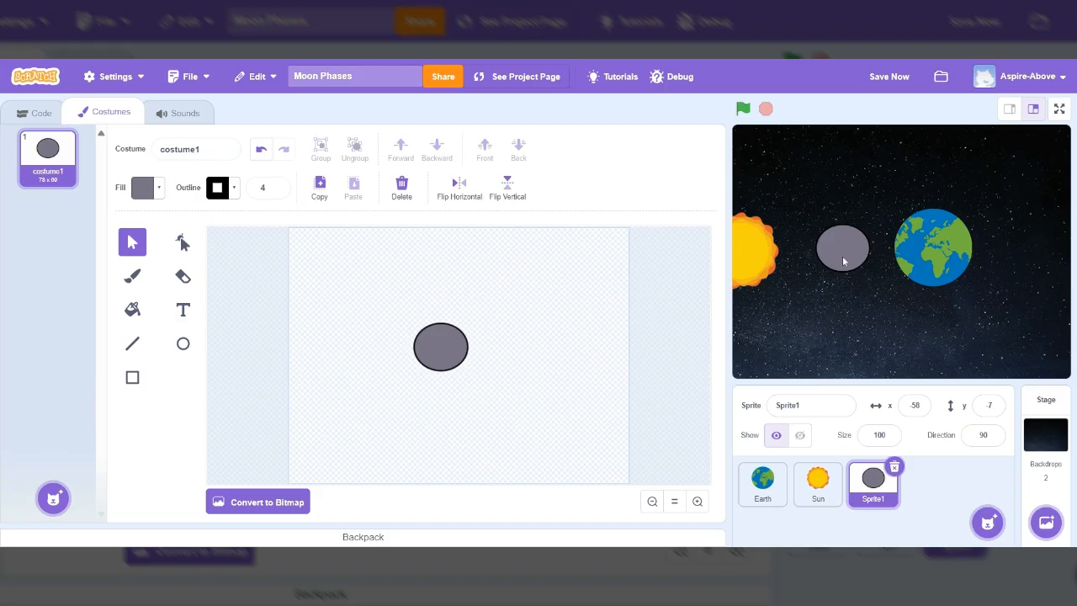
{"action": "mouse_move", "coordinate": [835, 297]}
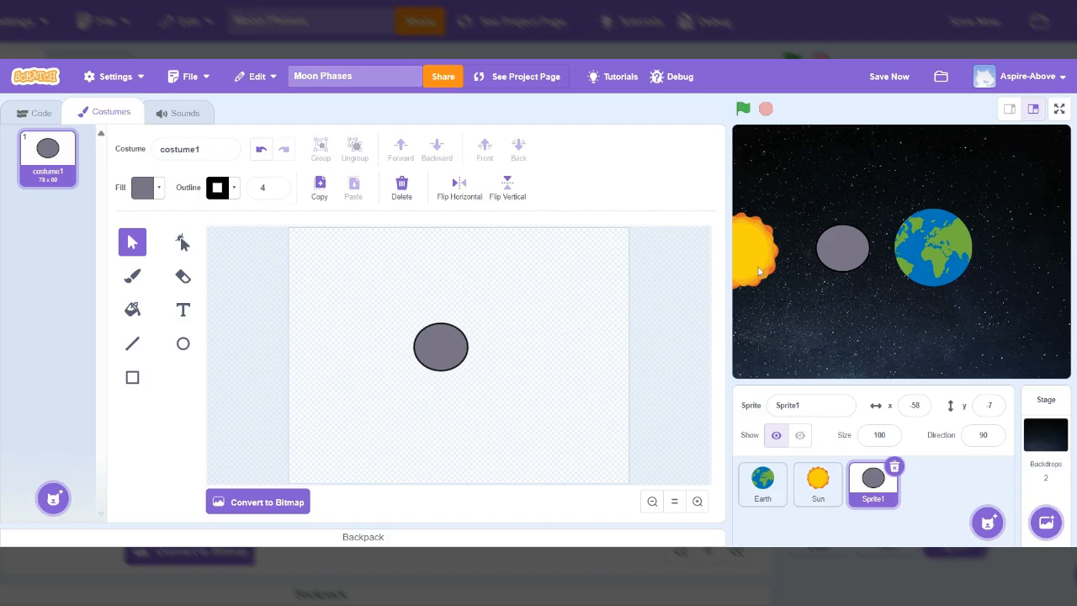
{"action": "mouse_move", "coordinate": [784, 276]}
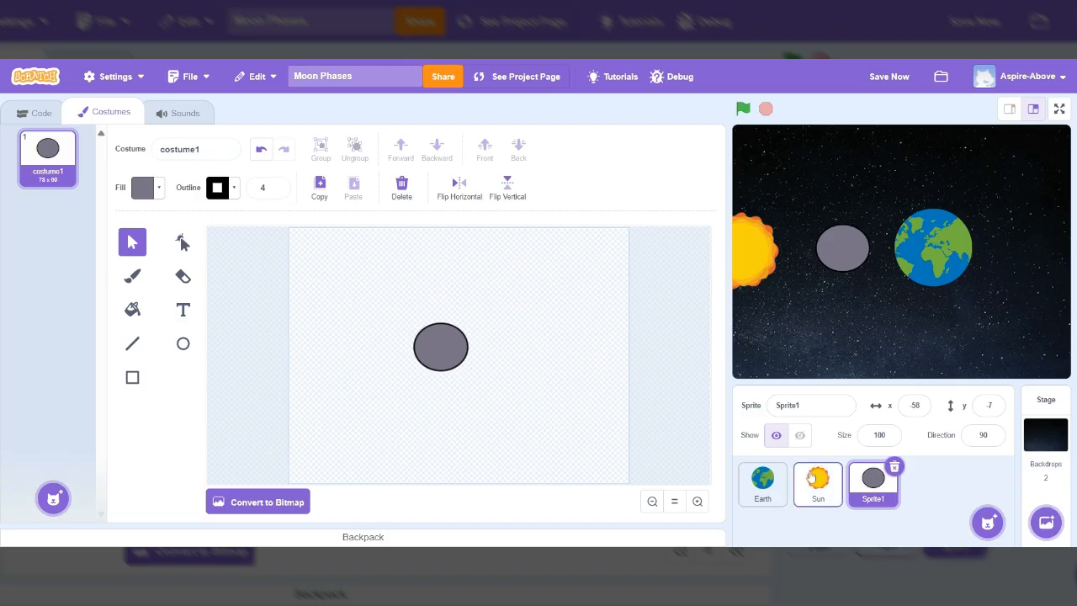
{"action": "left_click", "coordinate": [818, 485]}
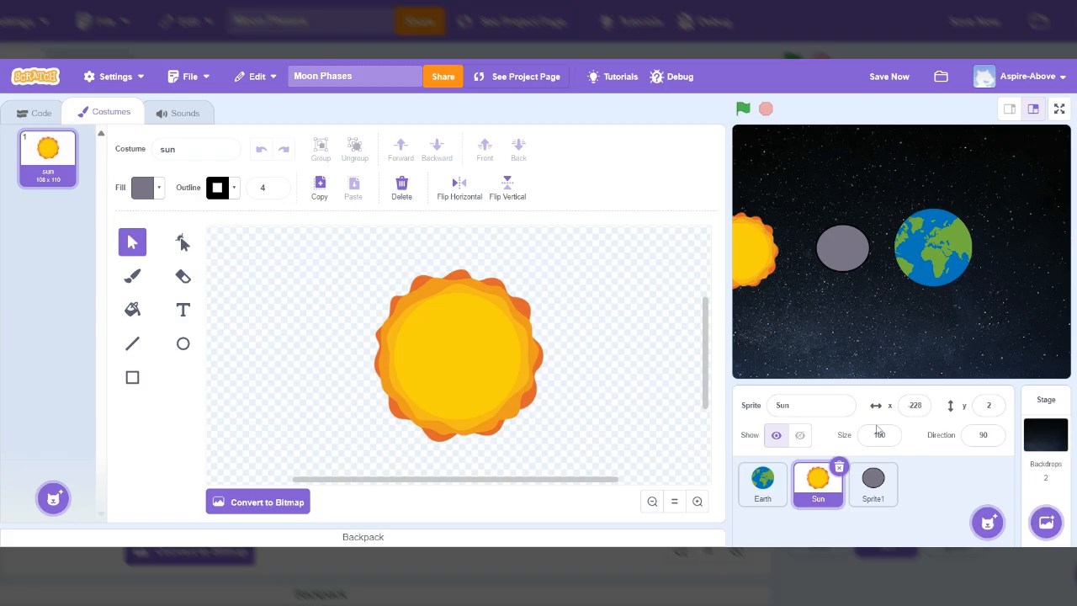
Set the Sun's size to 300 so it fills the left edge, then select Earth
{"action": "left_click", "coordinate": [878, 434]}
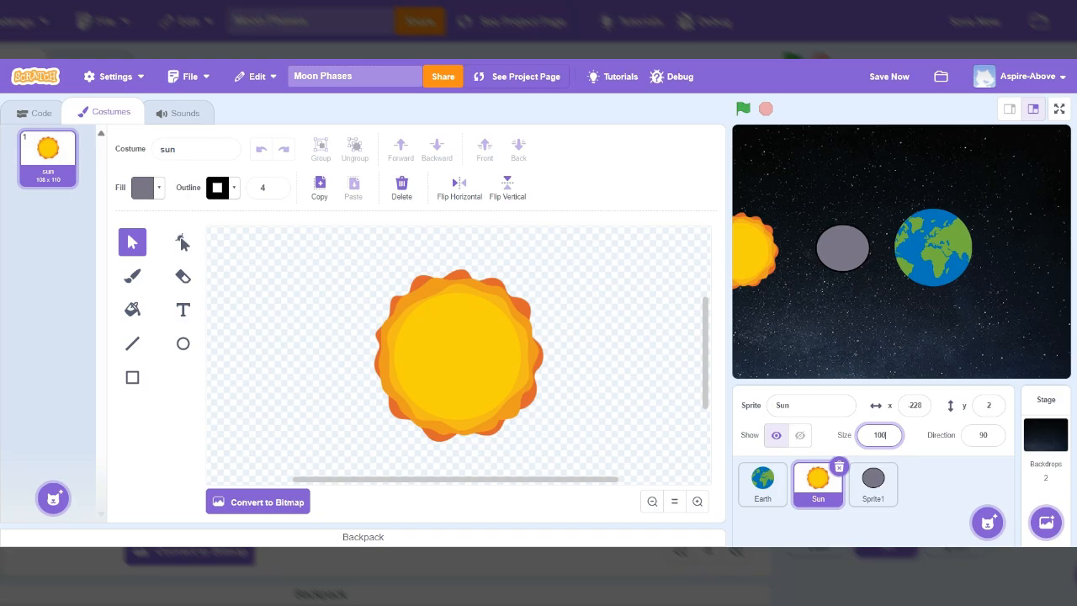
{"action": "type", "text": "3"}
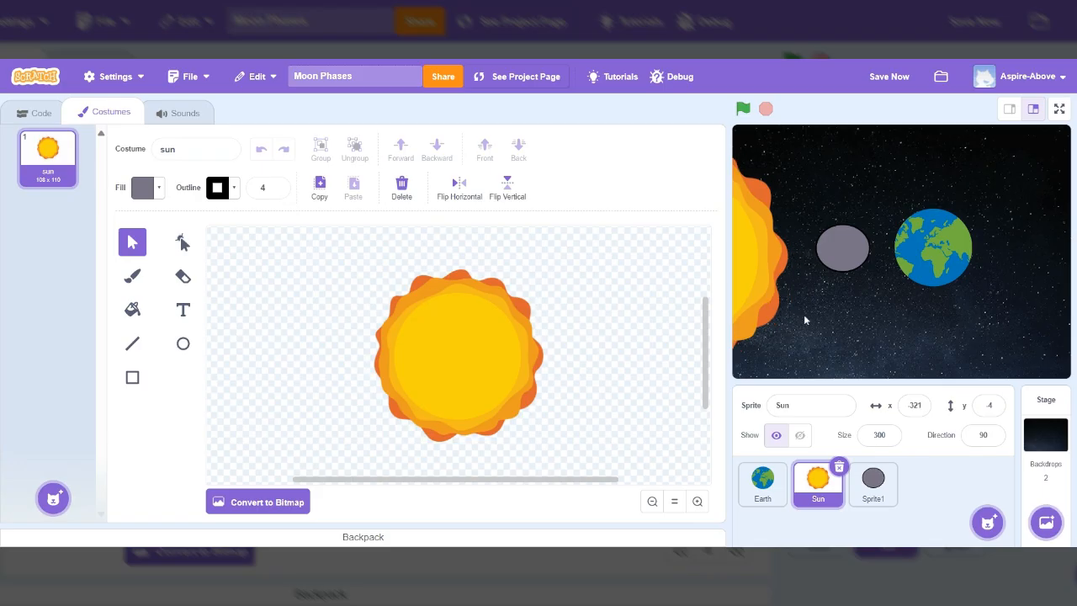
{"action": "mouse_move", "coordinate": [899, 266]}
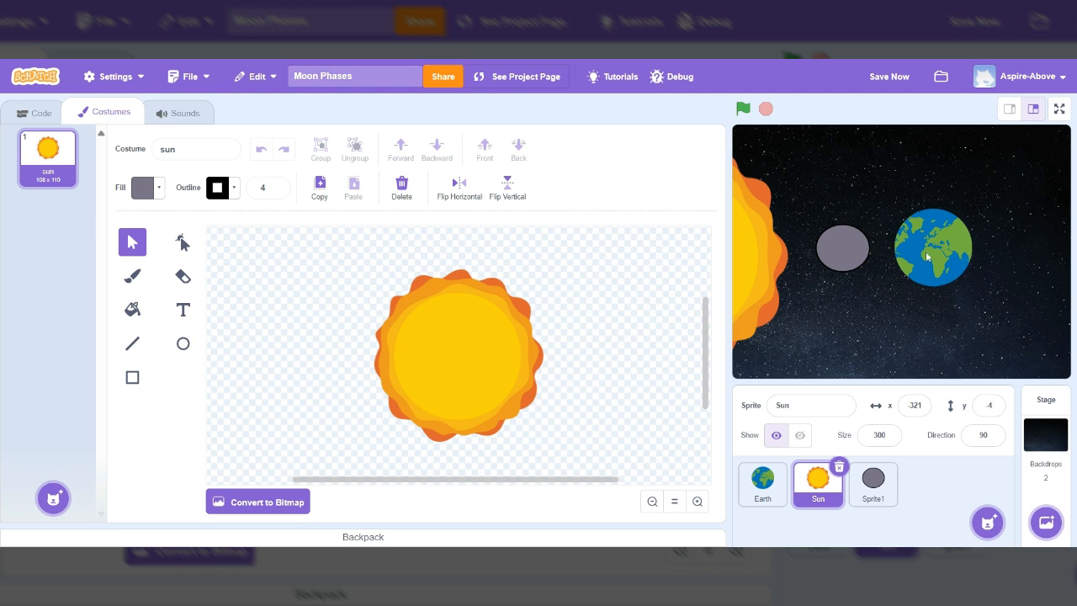
{"action": "left_click", "coordinate": [872, 485]}
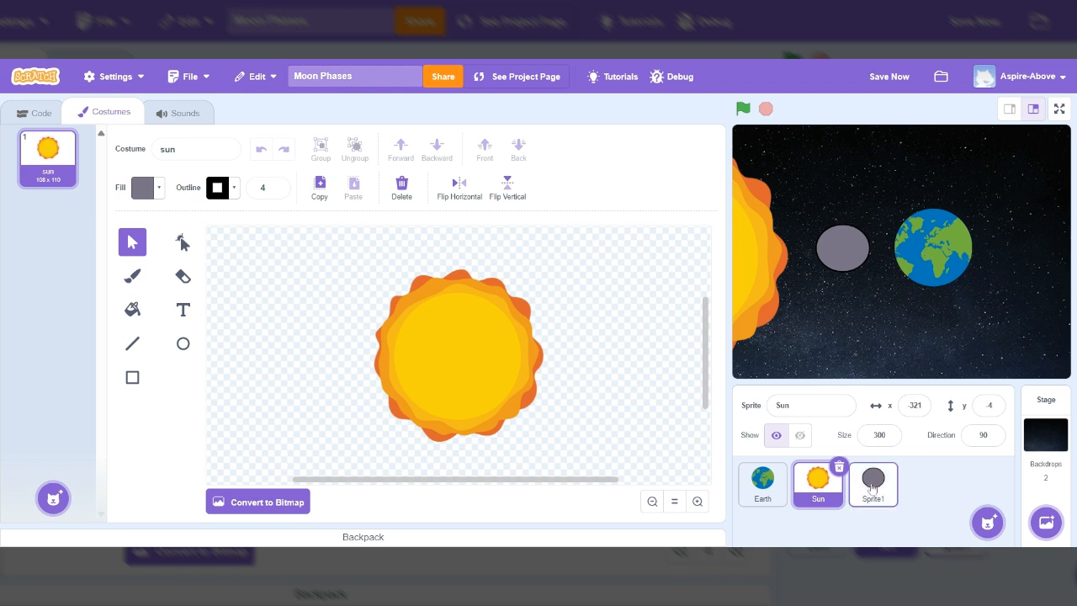
{"action": "left_click", "coordinate": [761, 485]}
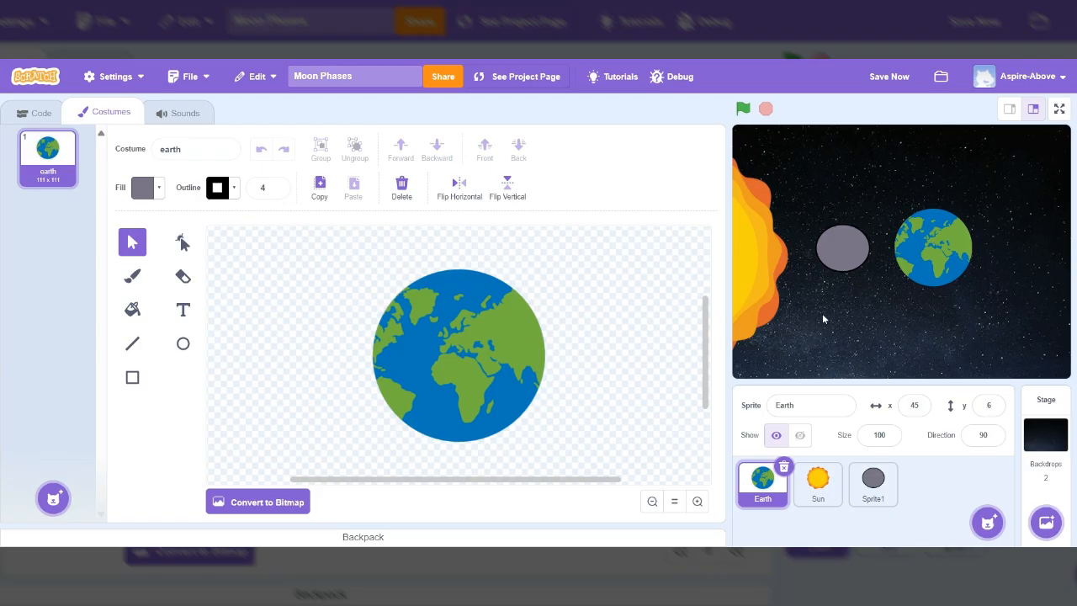
Set Earth's size to 80 and select the gray moon Sprite1
{"action": "left_click", "coordinate": [879, 434]}
{"action": "type", "text": "80"}
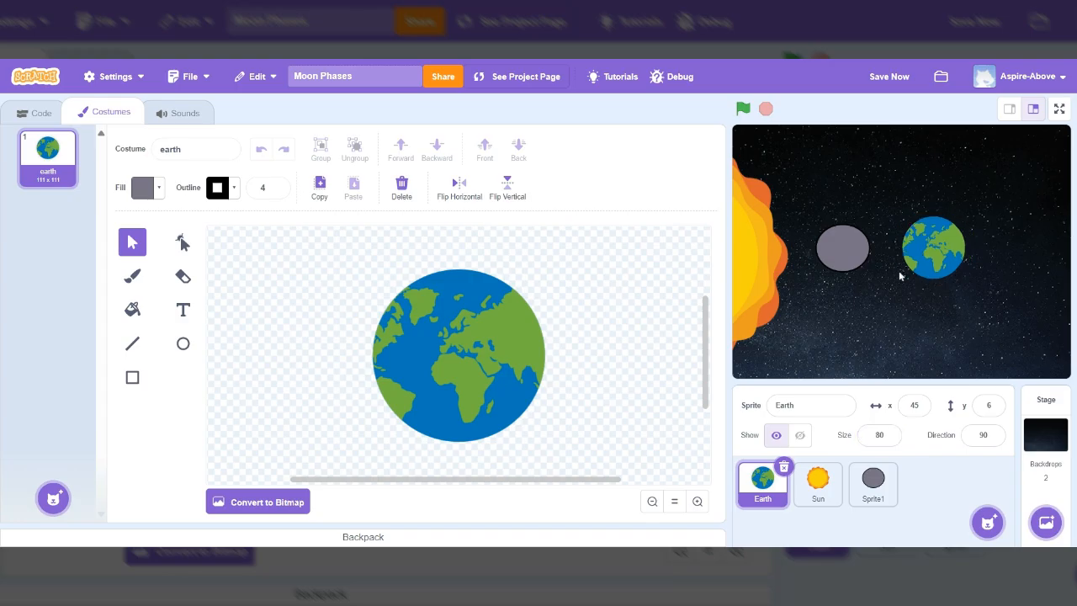
{"action": "left_click", "coordinate": [872, 485]}
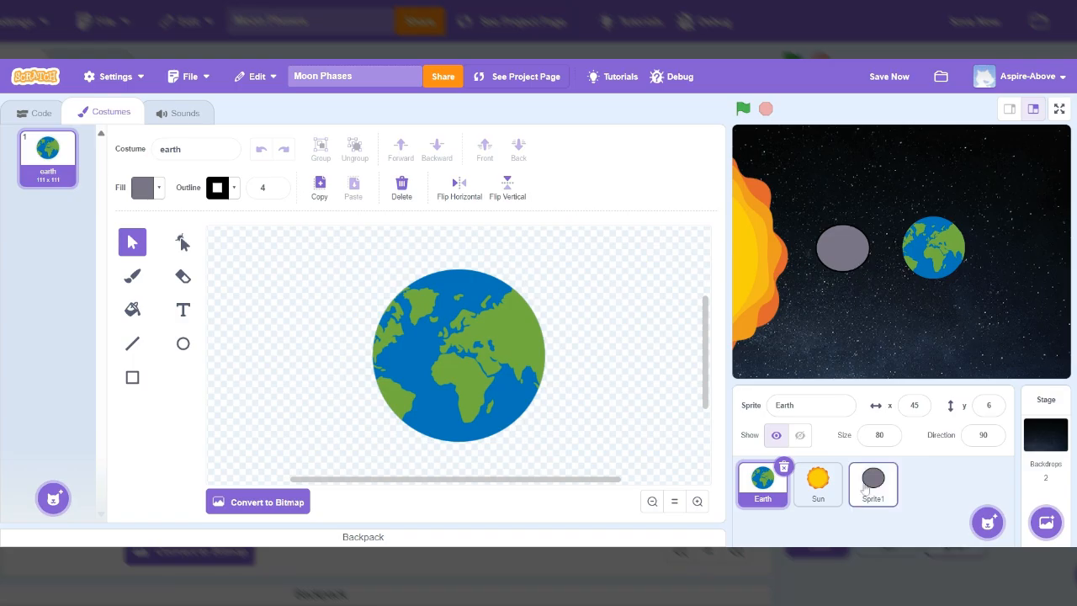
{"action": "left_click", "coordinate": [872, 478]}
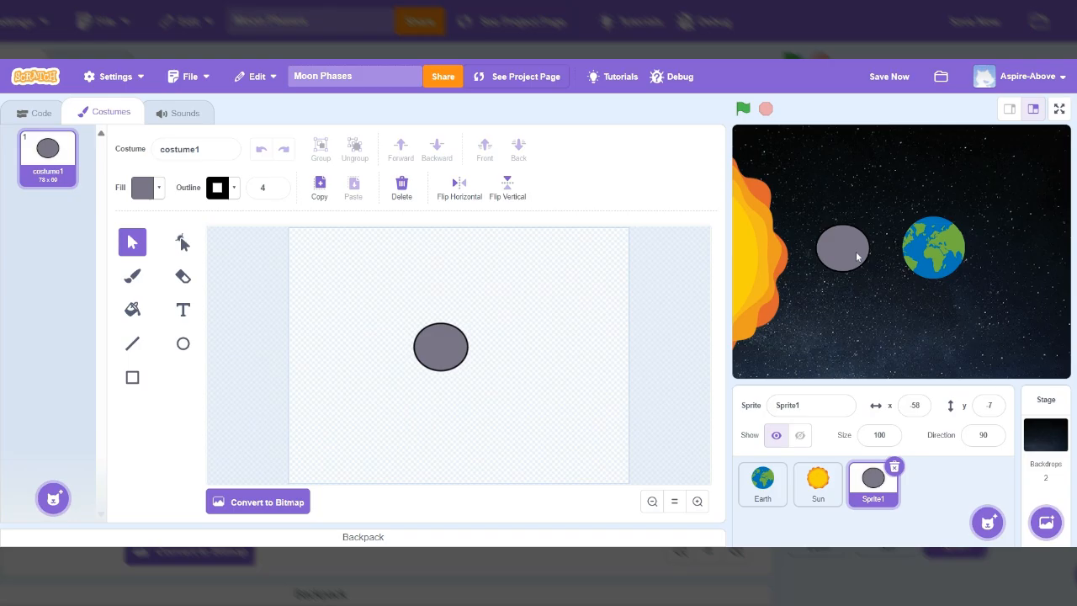
Set the gray moon sprite's size to 80 so it matches Earth
{"action": "left_click", "coordinate": [983, 434]}
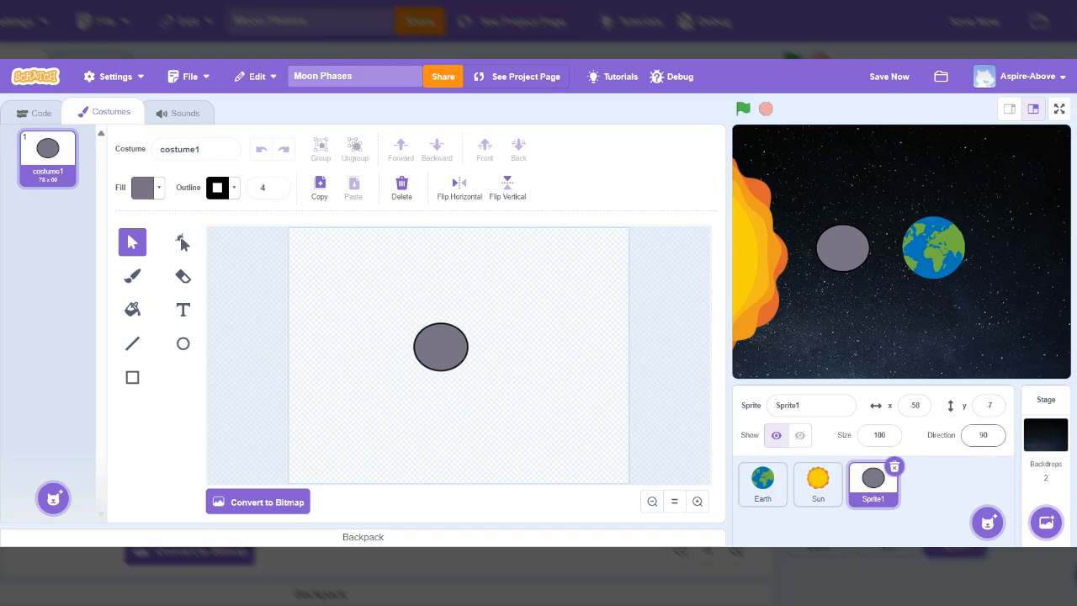
{"action": "left_click", "coordinate": [879, 435]}
{"action": "type", "text": "90"}
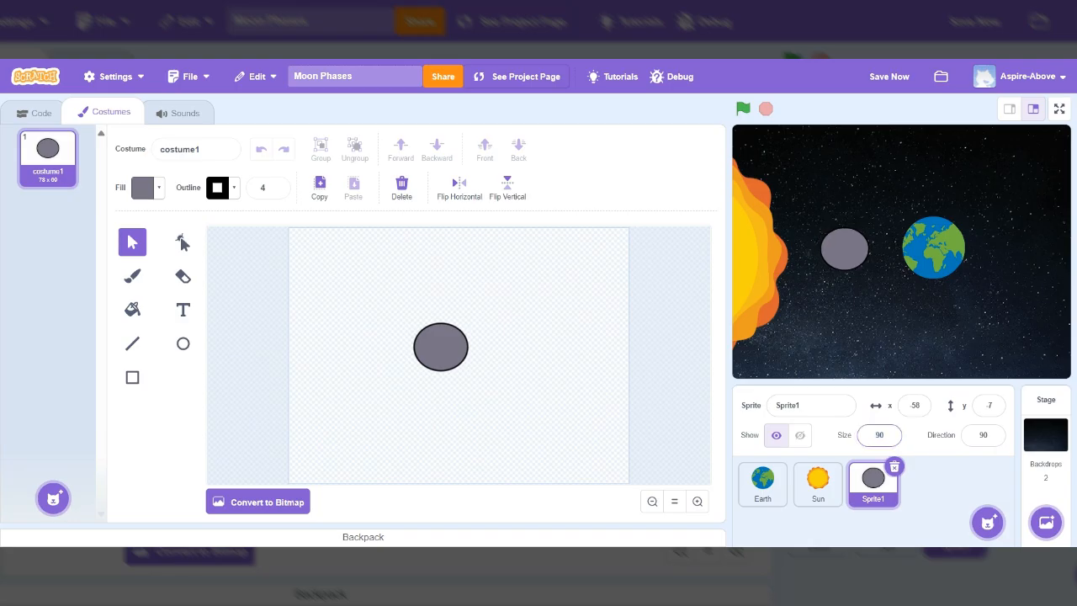
{"action": "left_click", "coordinate": [878, 434]}
{"action": "type", "text": "80"}
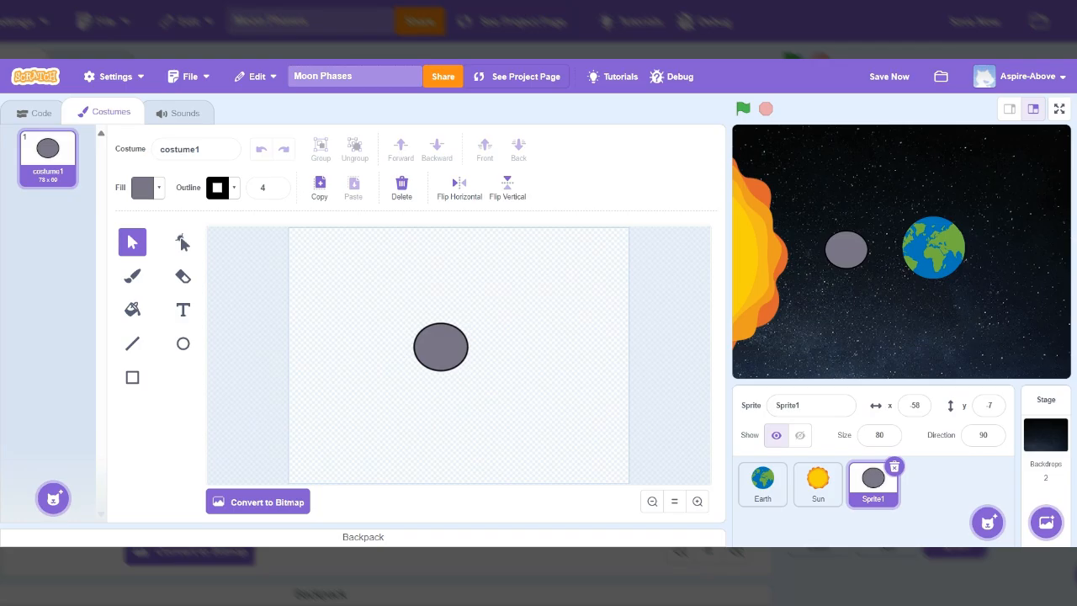
{"action": "mouse_move", "coordinate": [768, 271]}
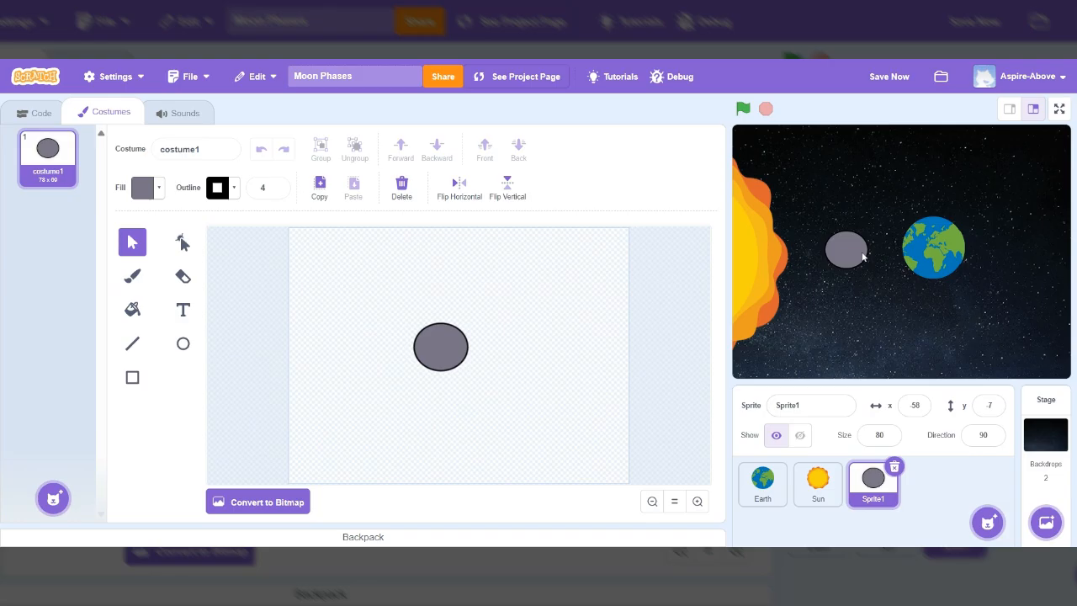
{"action": "mouse_move", "coordinate": [924, 282]}
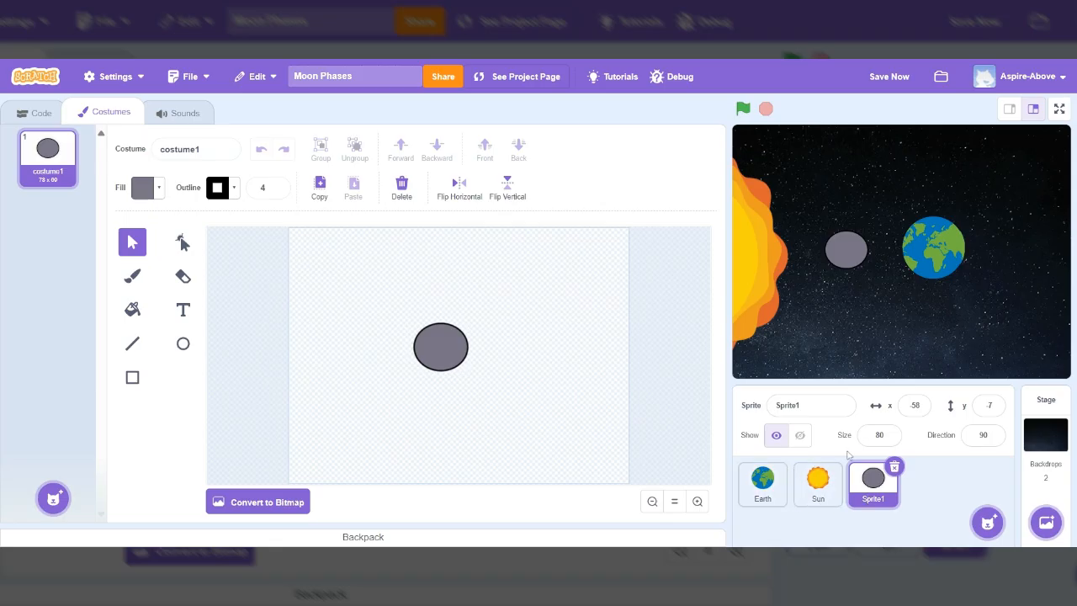
Rename the gray sprite to 'Moon' and switch the stage to full-screen preview
{"action": "left_click", "coordinate": [811, 404]}
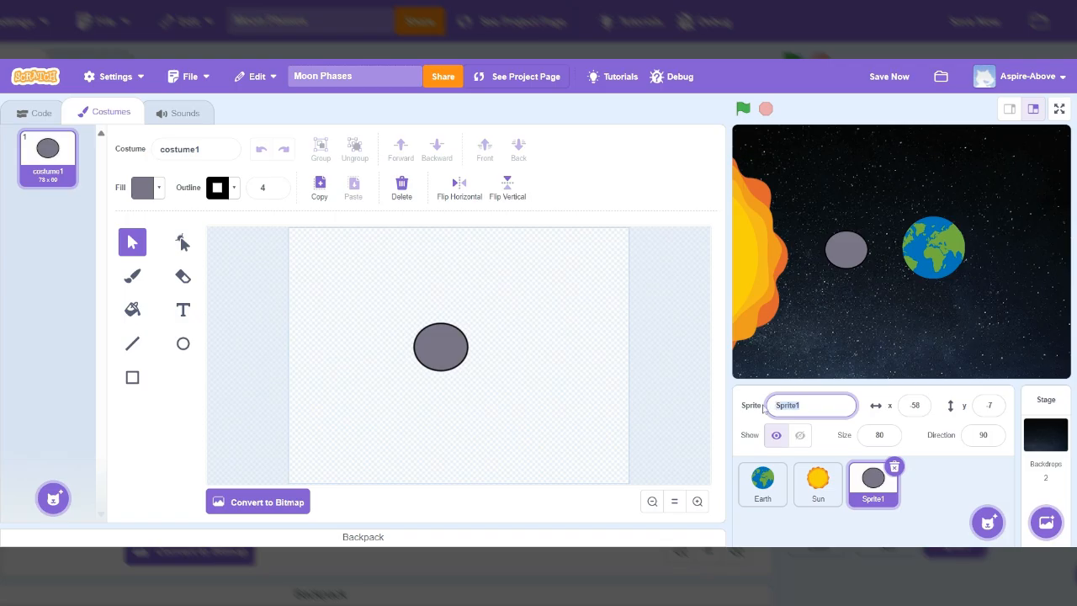
{"action": "type", "text": "Moon"}
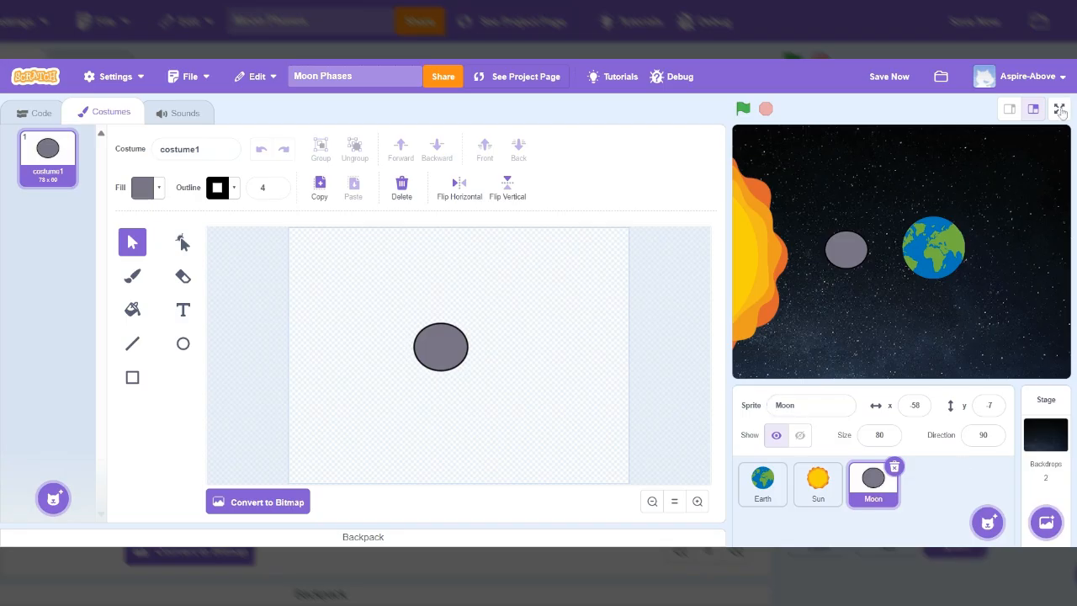
{"action": "left_click", "coordinate": [1061, 109]}
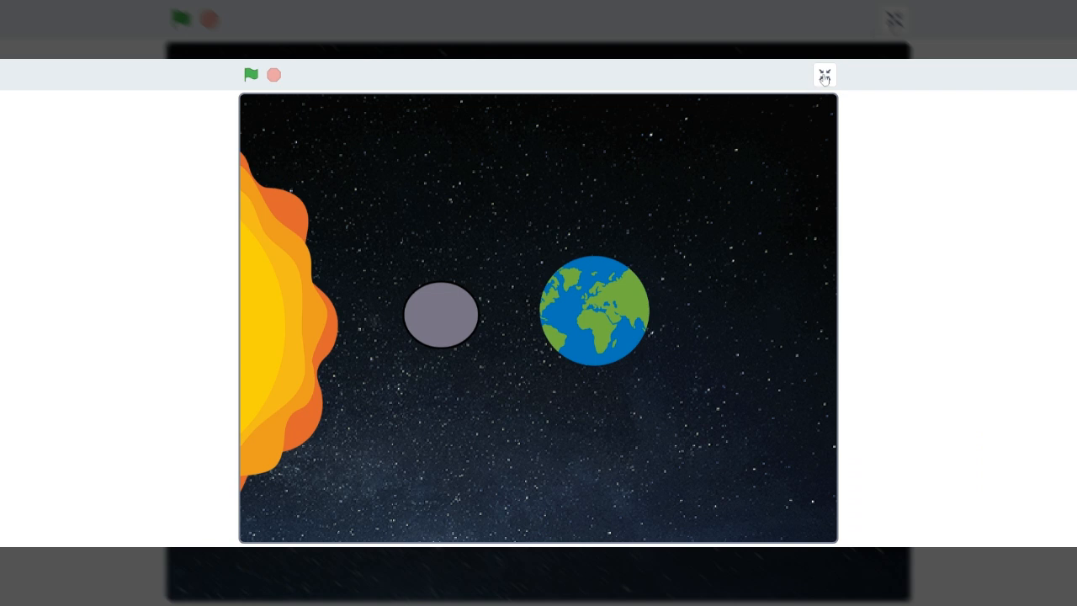
Exit the full-screen preview back to the Scratch editor
{"action": "left_click", "coordinate": [825, 74]}
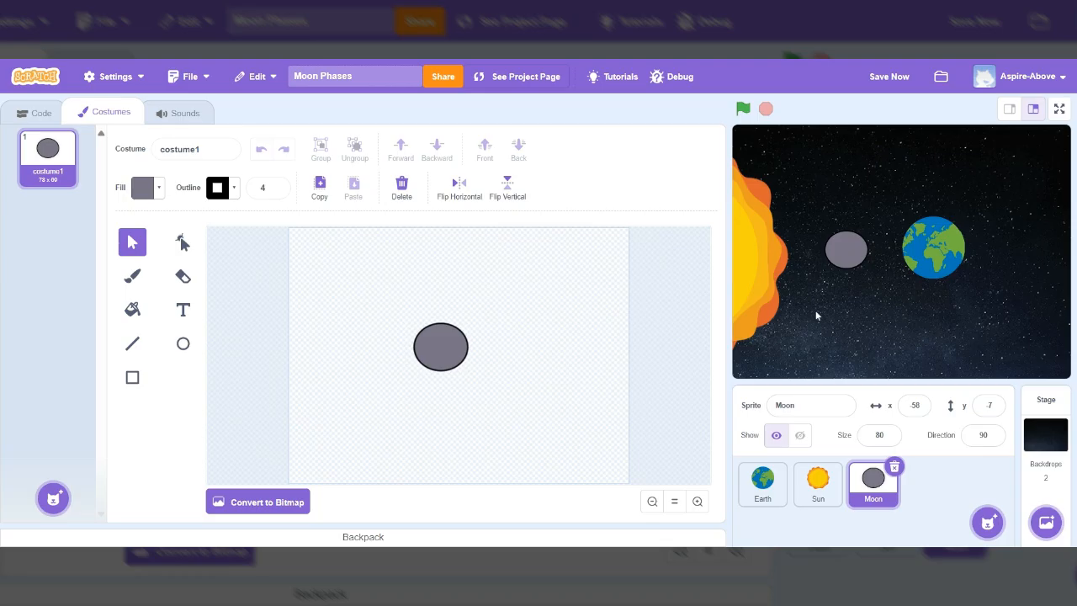
{"action": "mouse_move", "coordinate": [852, 342]}
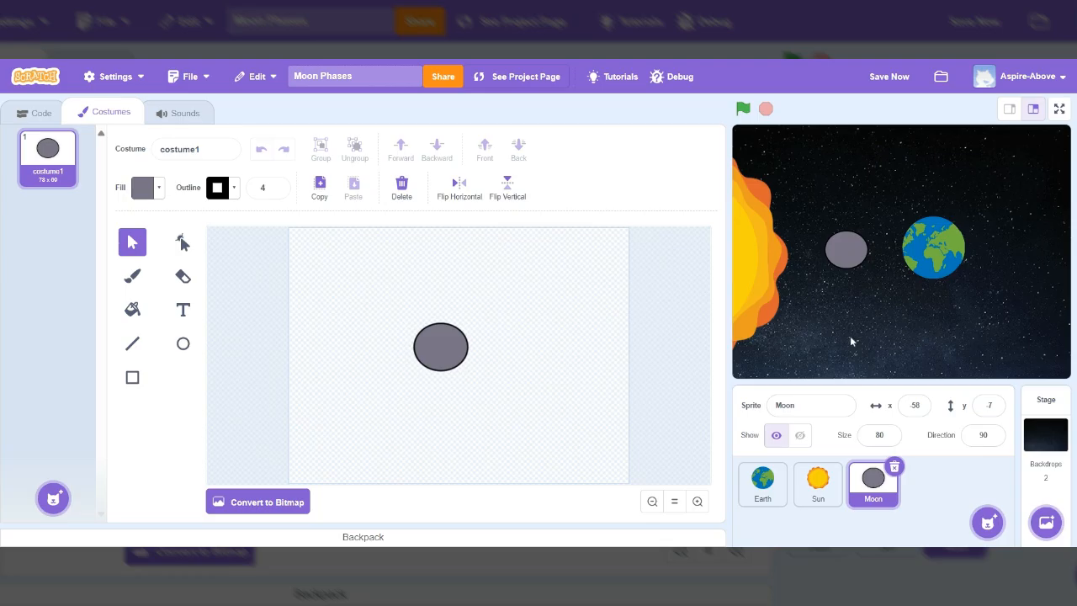
{"action": "mouse_move", "coordinate": [852, 340]}
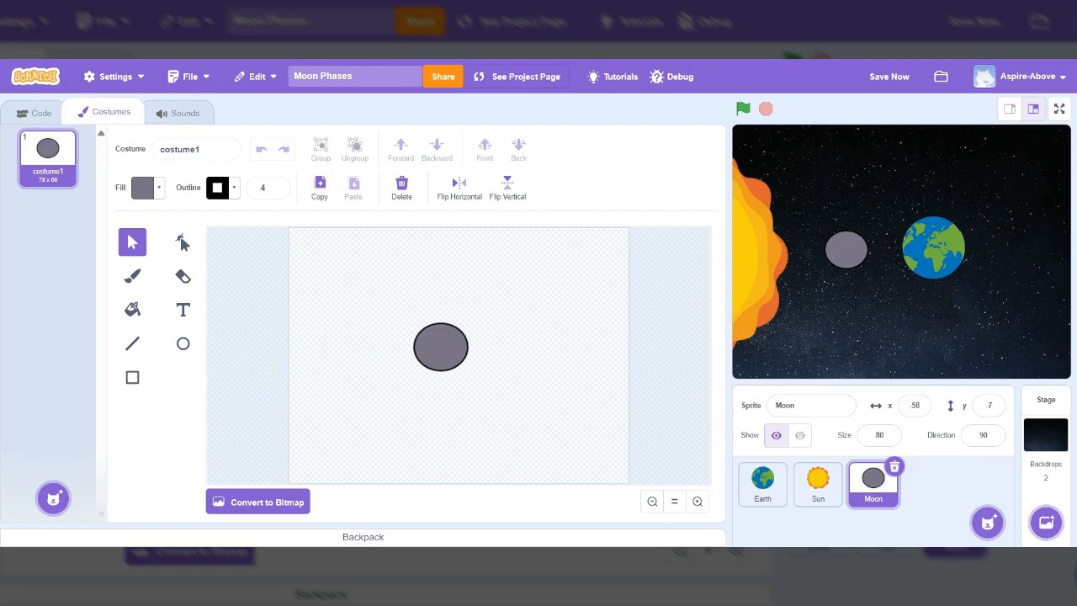
{"action": "mouse_move", "coordinate": [860, 381]}
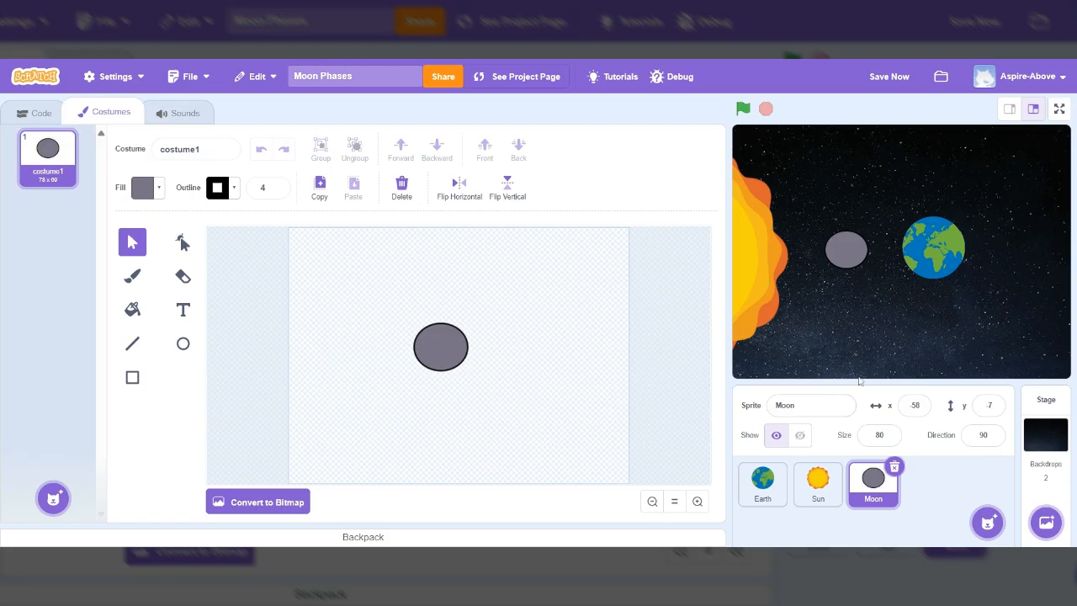